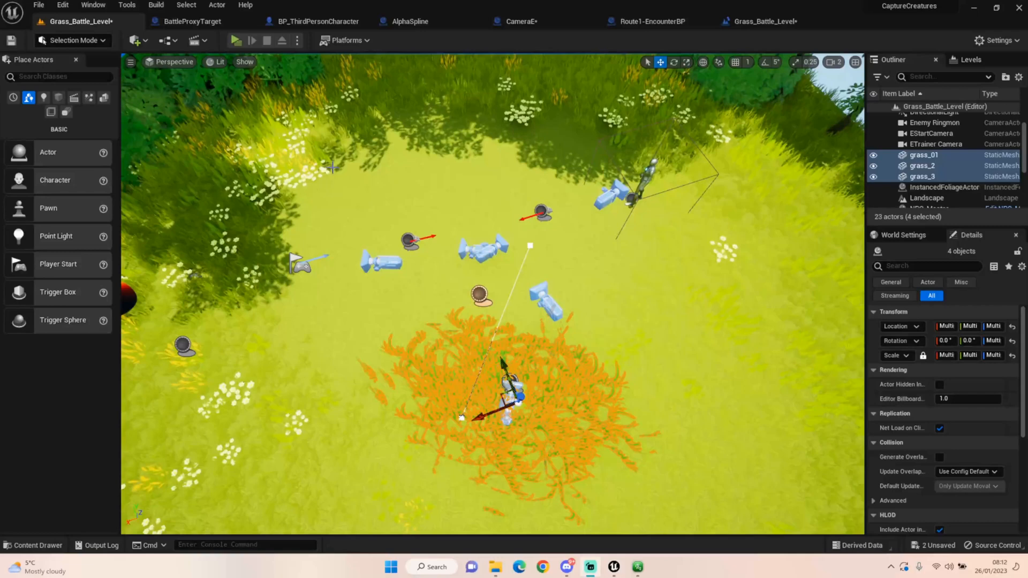
mouse_move(234, 40)
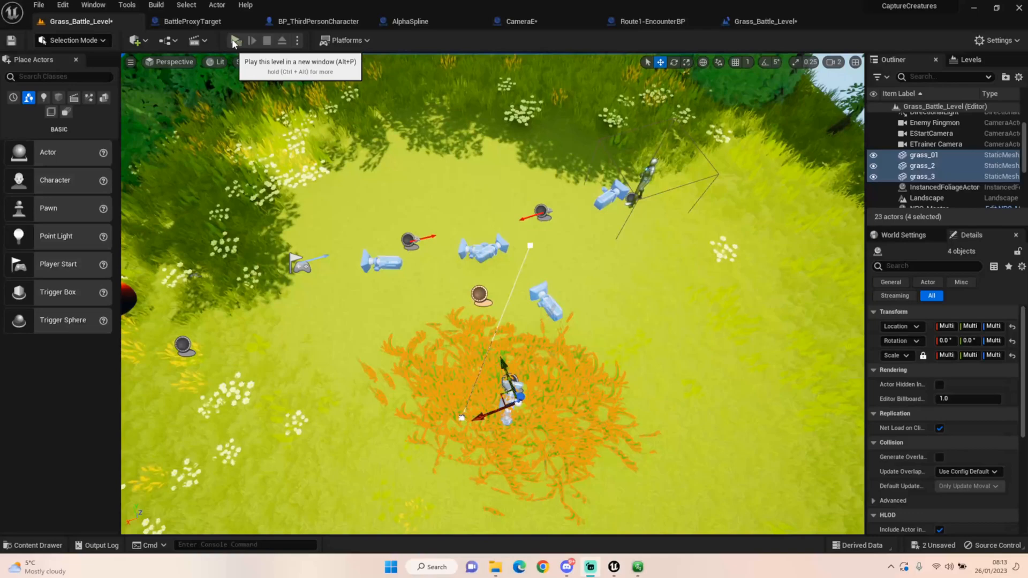
mouse_move(323, 194)
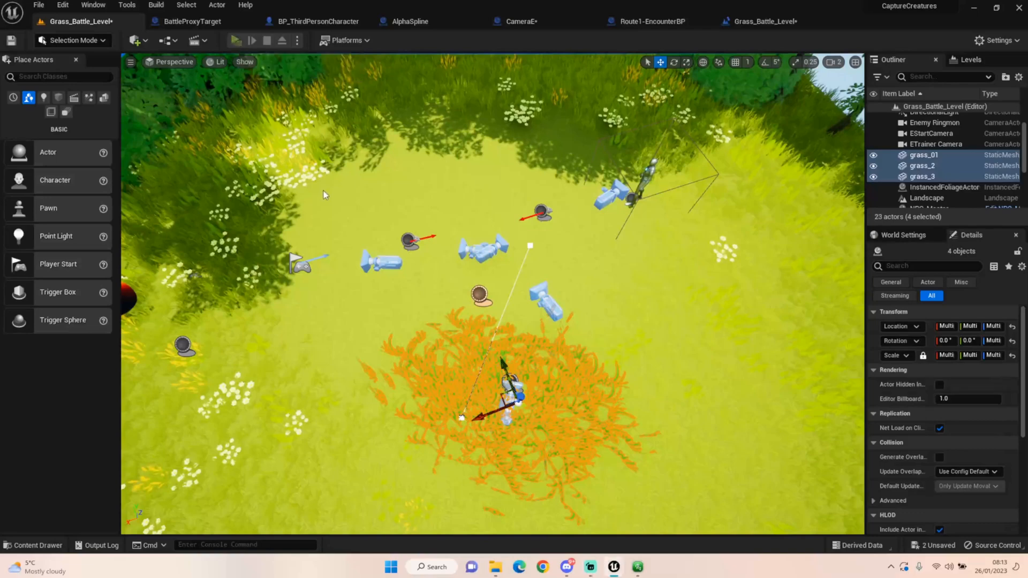
Step: Test-play the battle level in a separate window
left_click(251, 40)
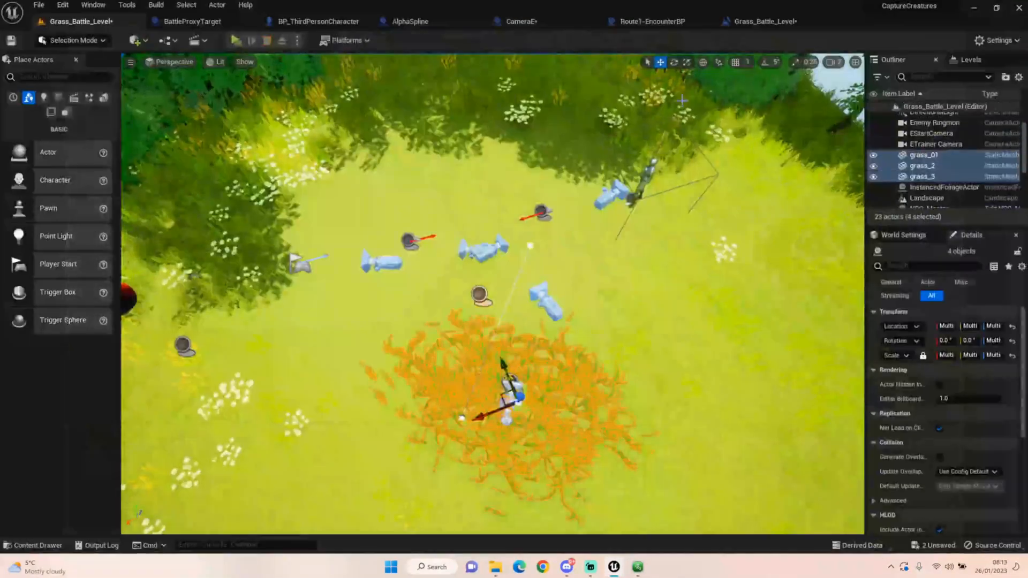
mouse_move(238, 40)
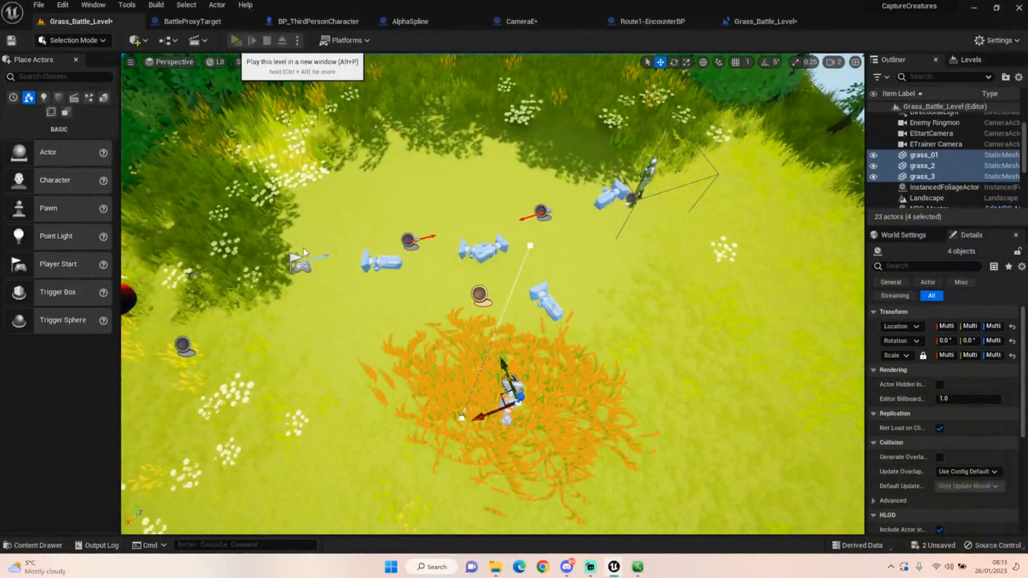
left_click(249, 41)
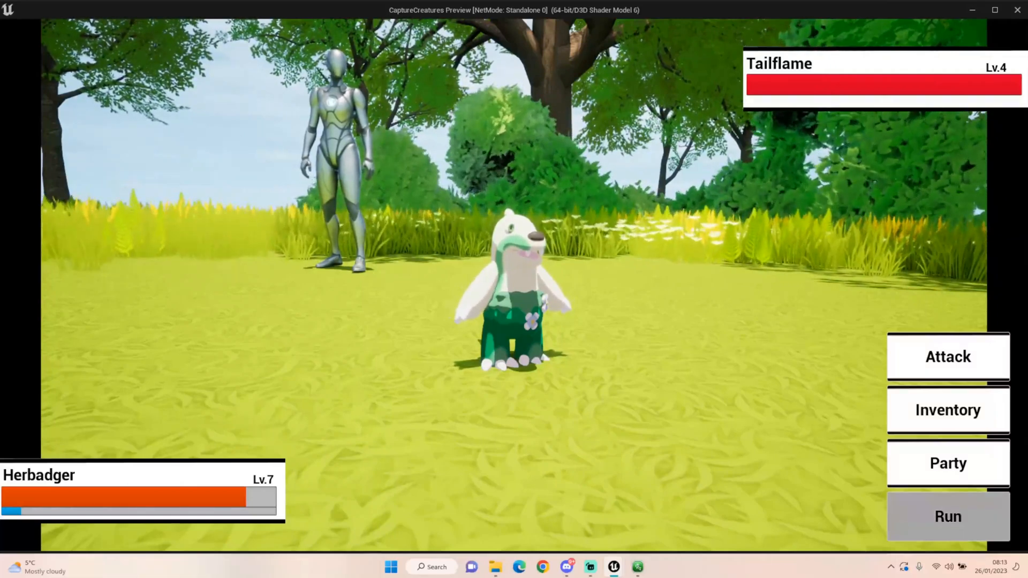
left_click(946, 516)
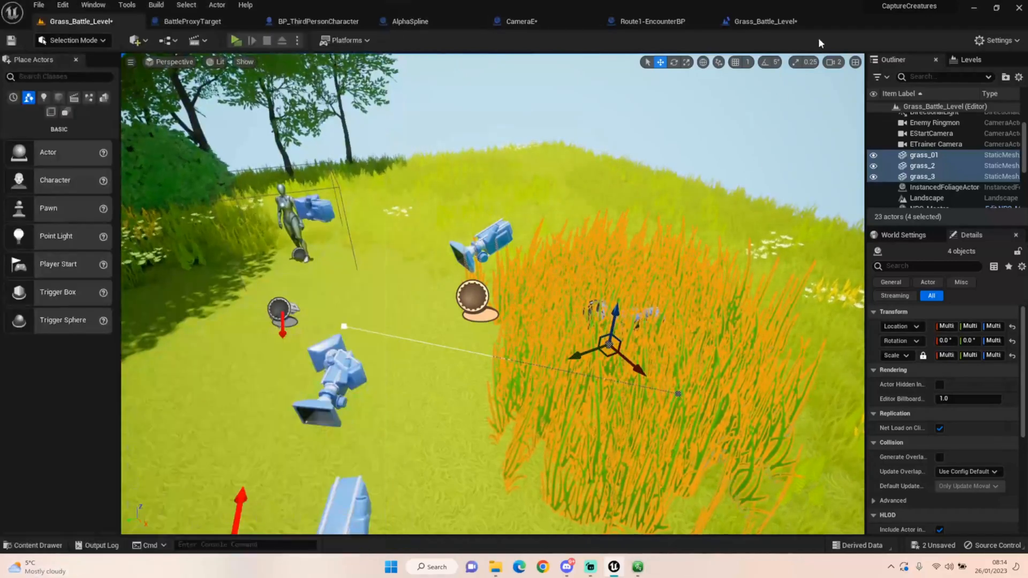
Step: Open the Level Blueprint and move the GET and Get Player Controller camera nodes
left_click(761, 21)
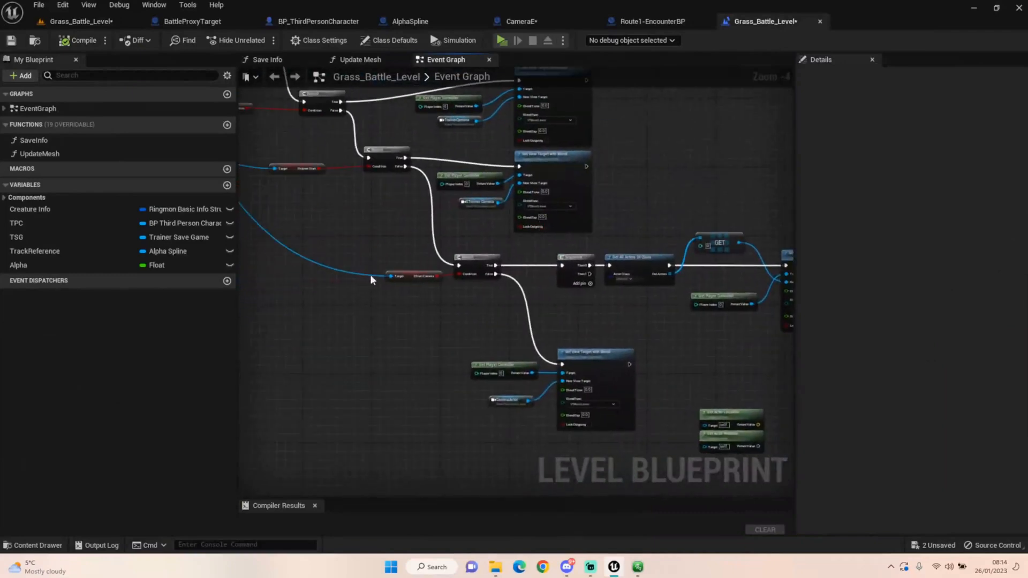
mouse_move(390, 309)
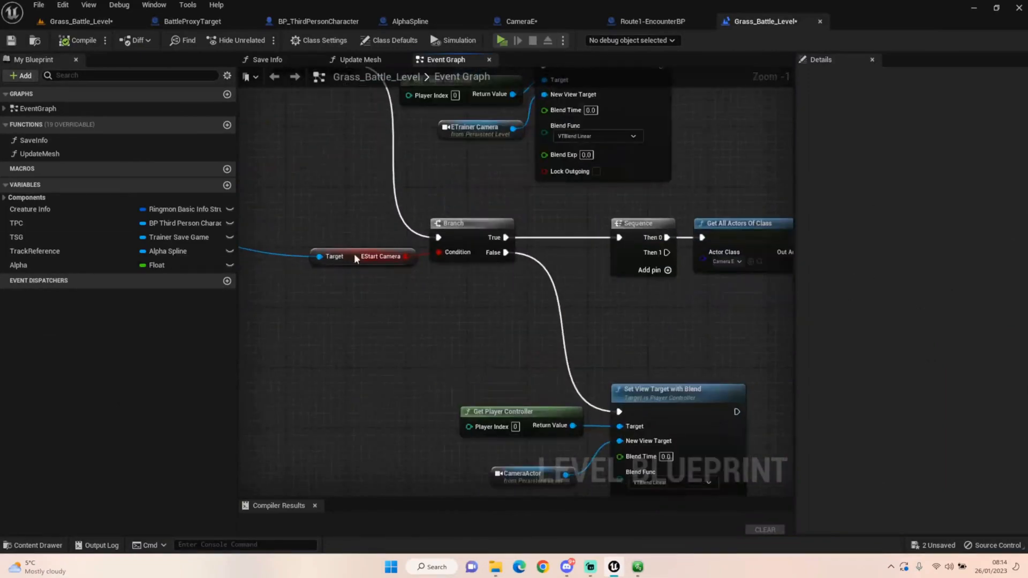
scroll("down", 3)
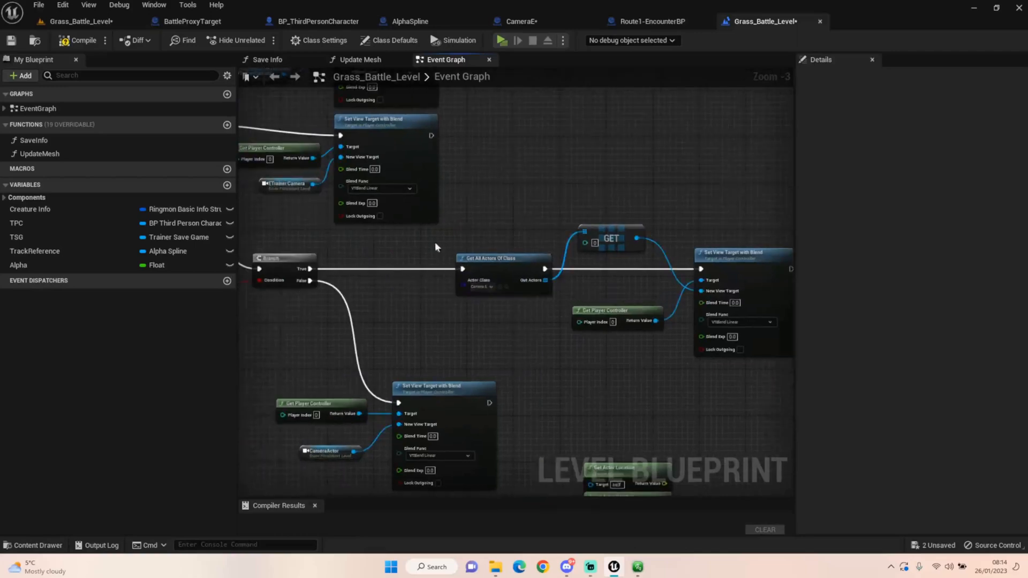
left_click_drag(435, 247, 417, 121)
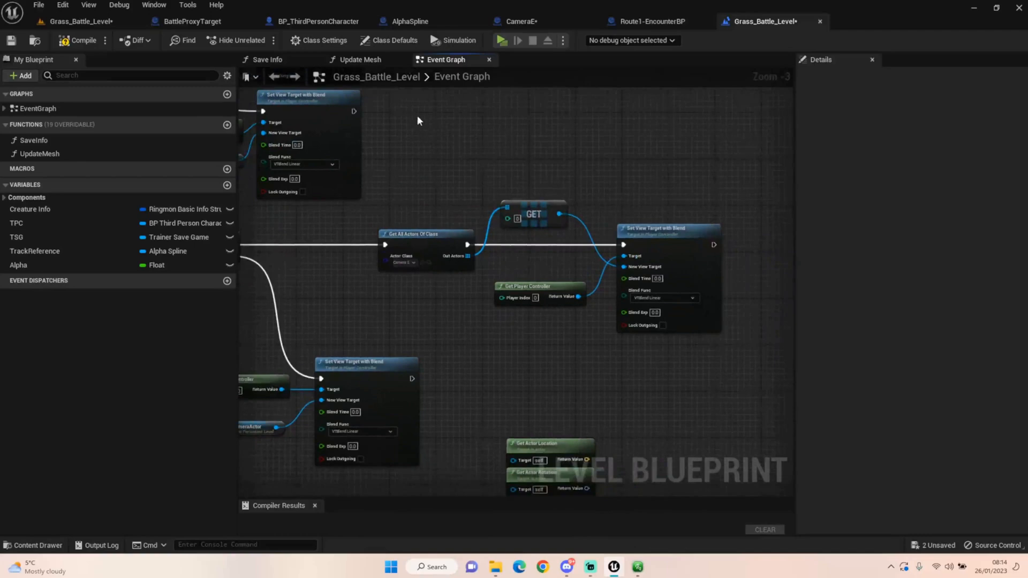
mouse_move(480, 15)
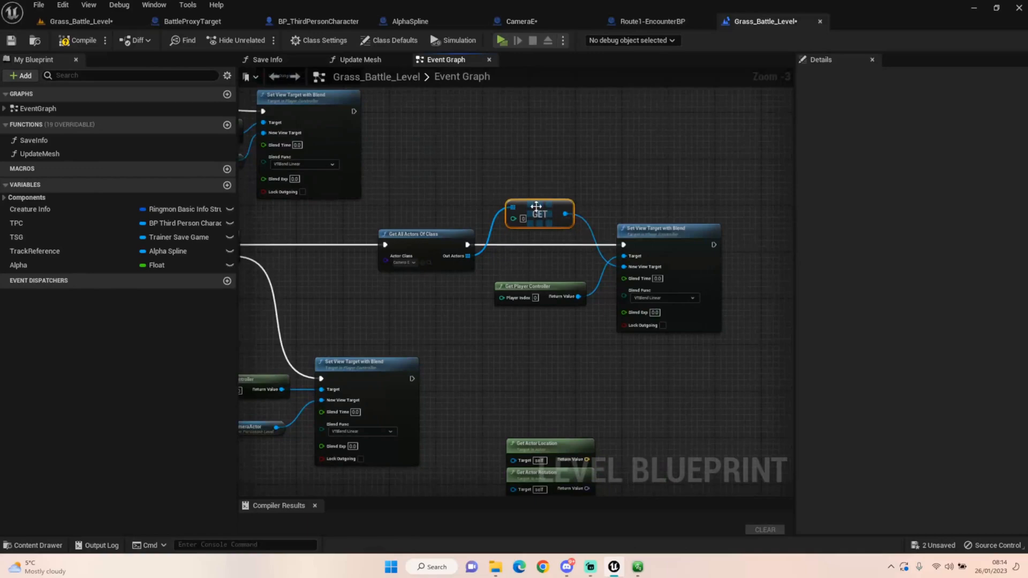
mouse_move(524, 333)
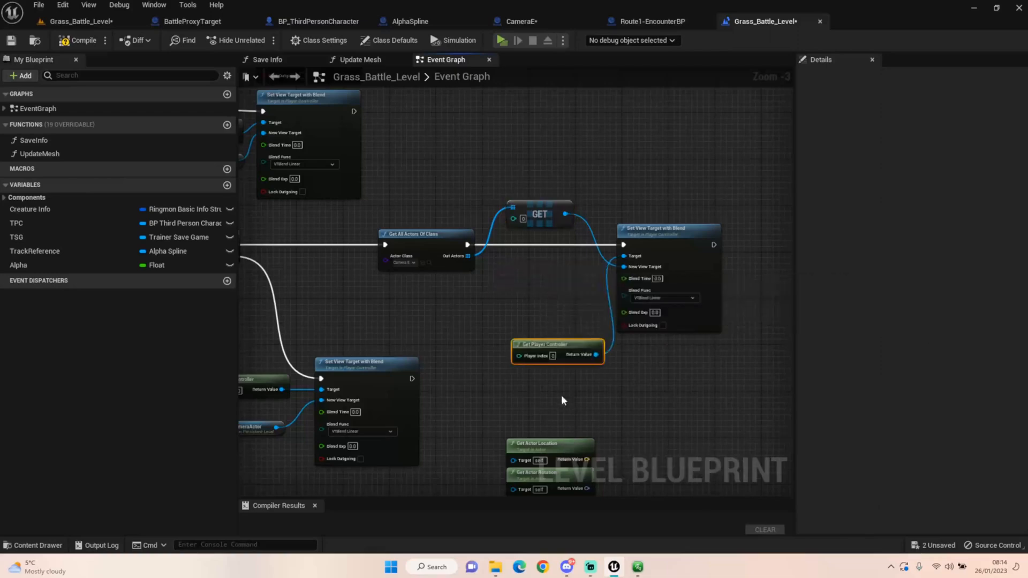
left_click_drag(558, 350, 551, 292)
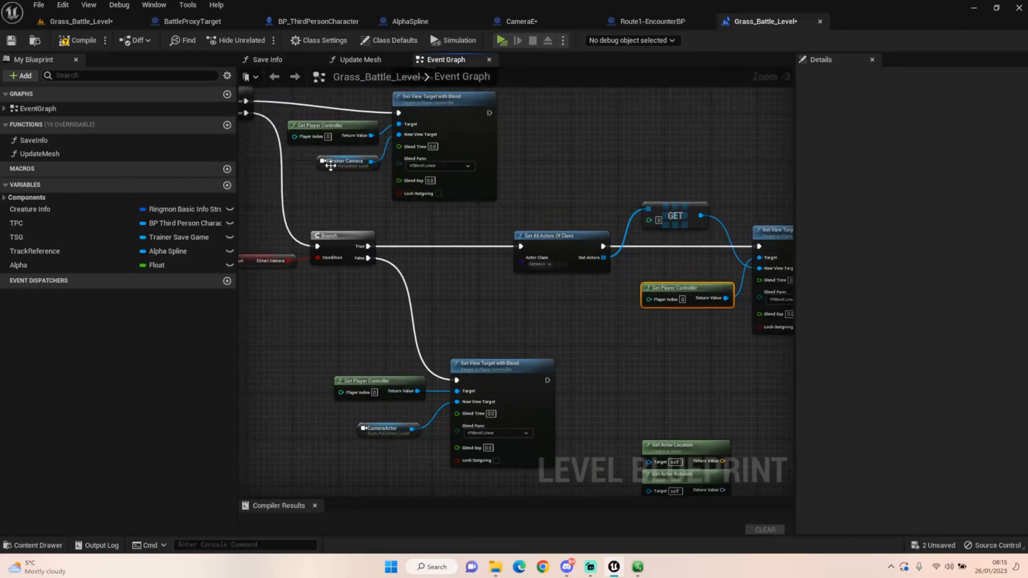
mouse_move(557, 305)
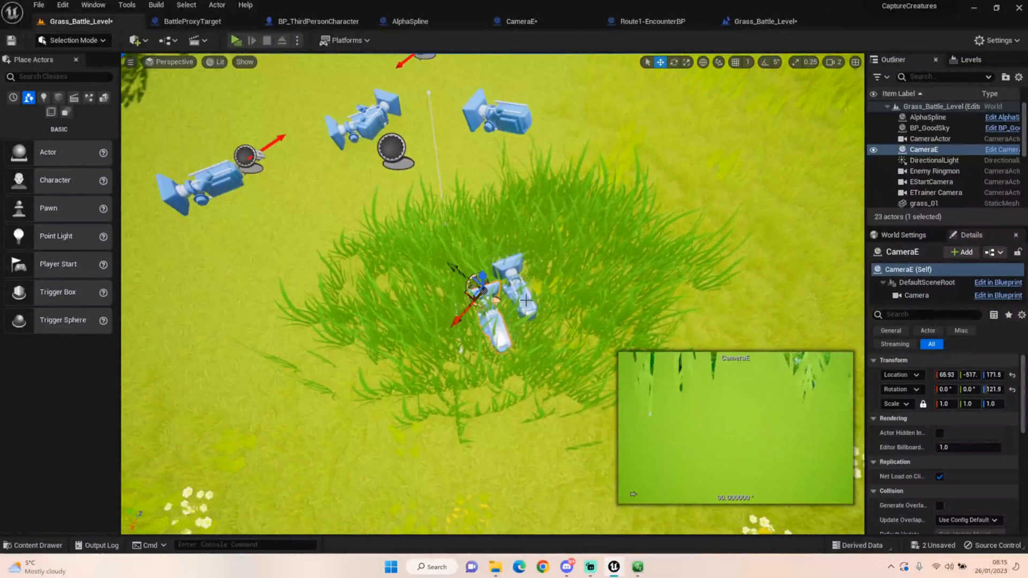
Step: Slide CameraE back along its X axis to 49.57
left_click(932, 181)
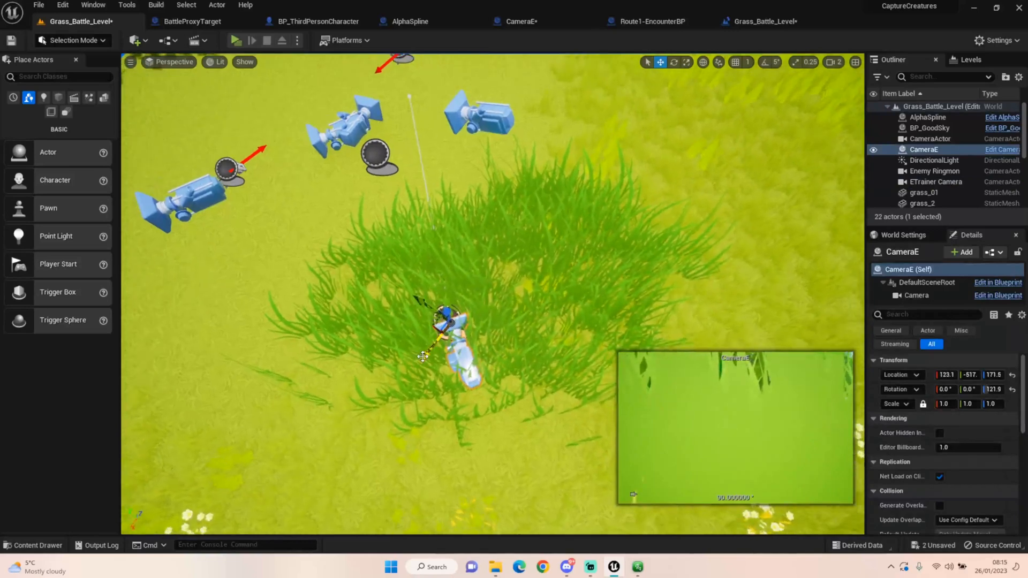
left_click_drag(446, 334, 479, 295)
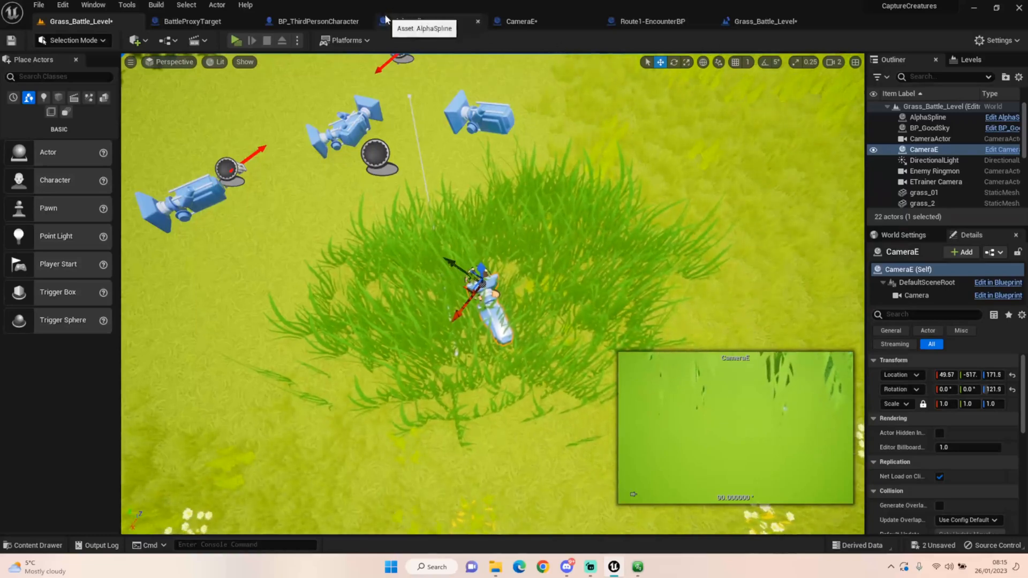
left_click(424, 21)
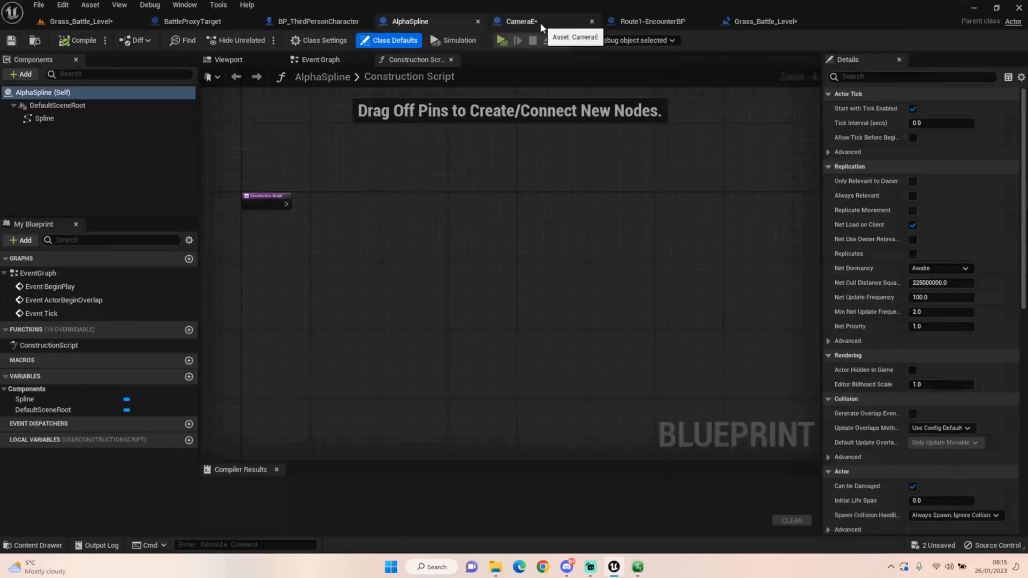
left_click(85, 21)
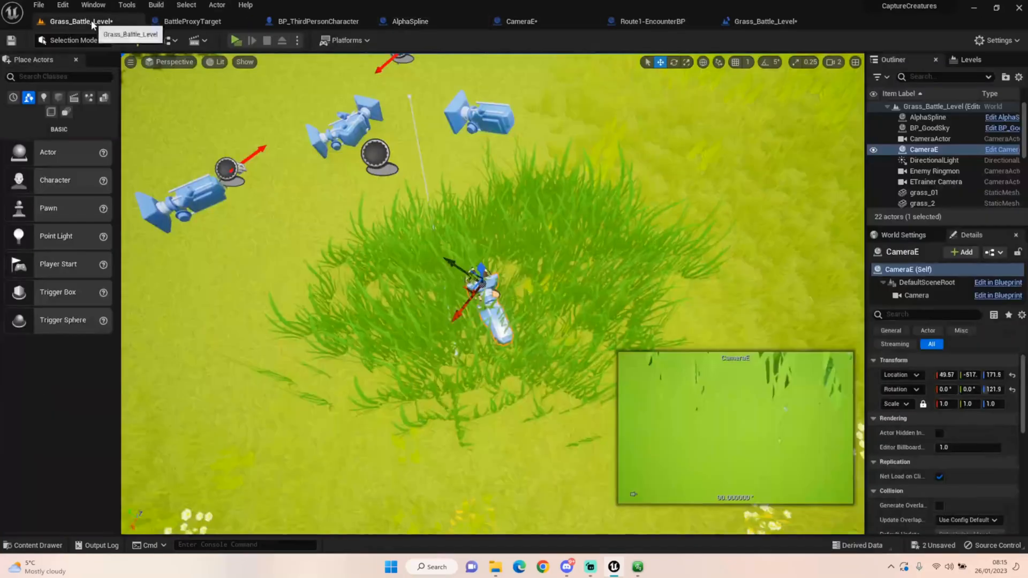
Step: Browse the Battling content folder and bring up the AlphaSpline blueprint
left_click(26, 571)
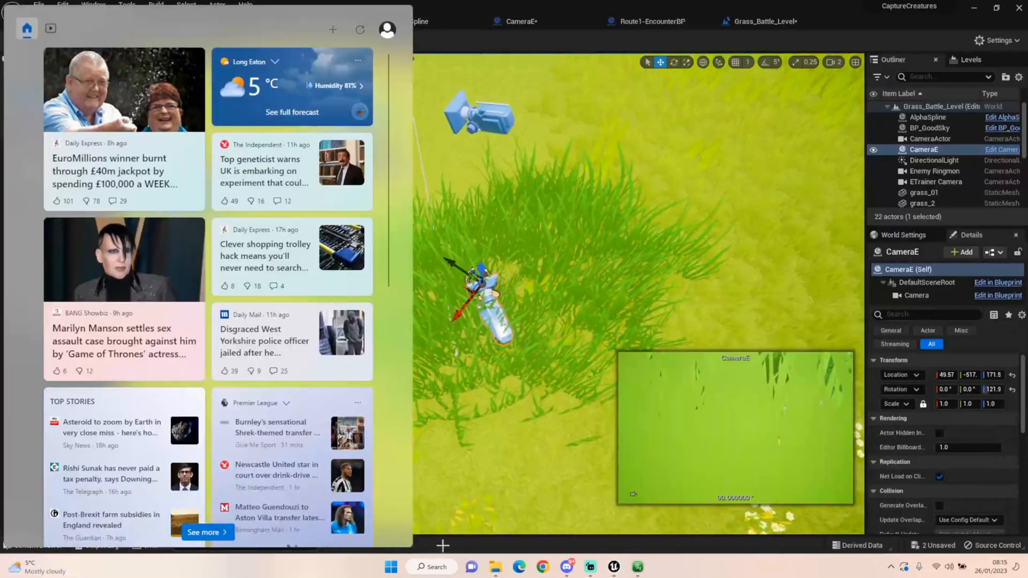
left_click(433, 566)
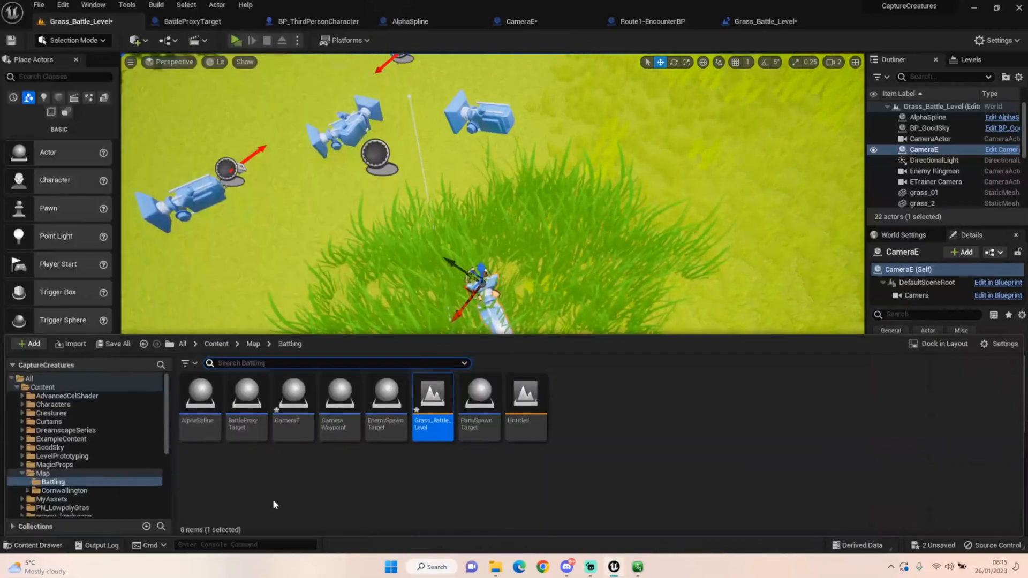
mouse_move(225, 499)
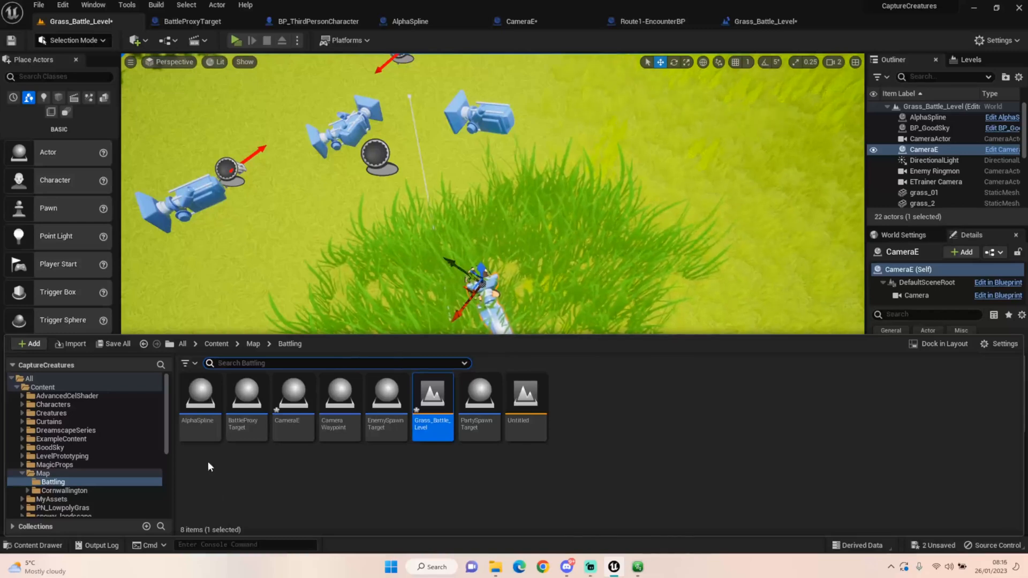
left_click(409, 21)
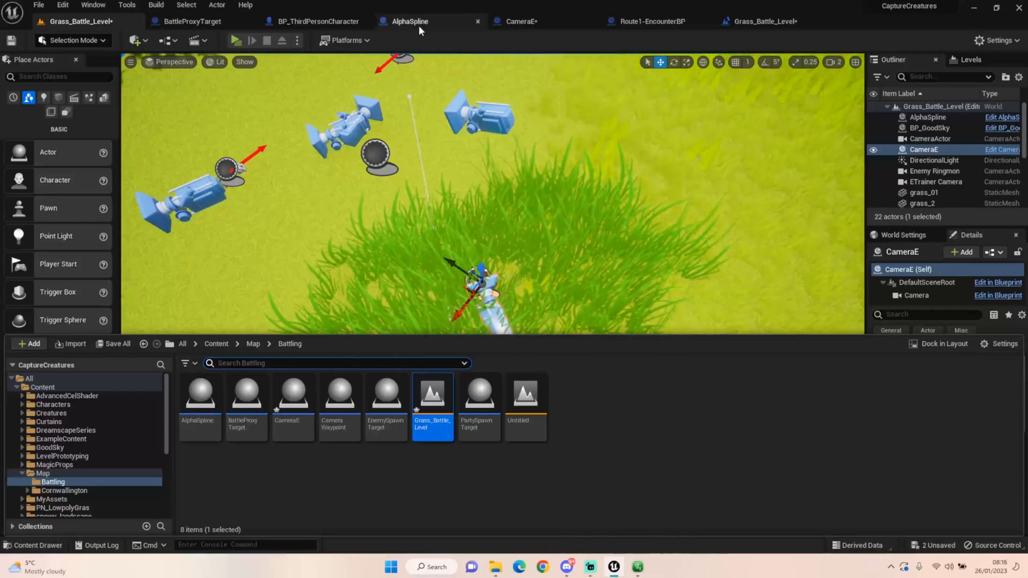
left_click(408, 21)
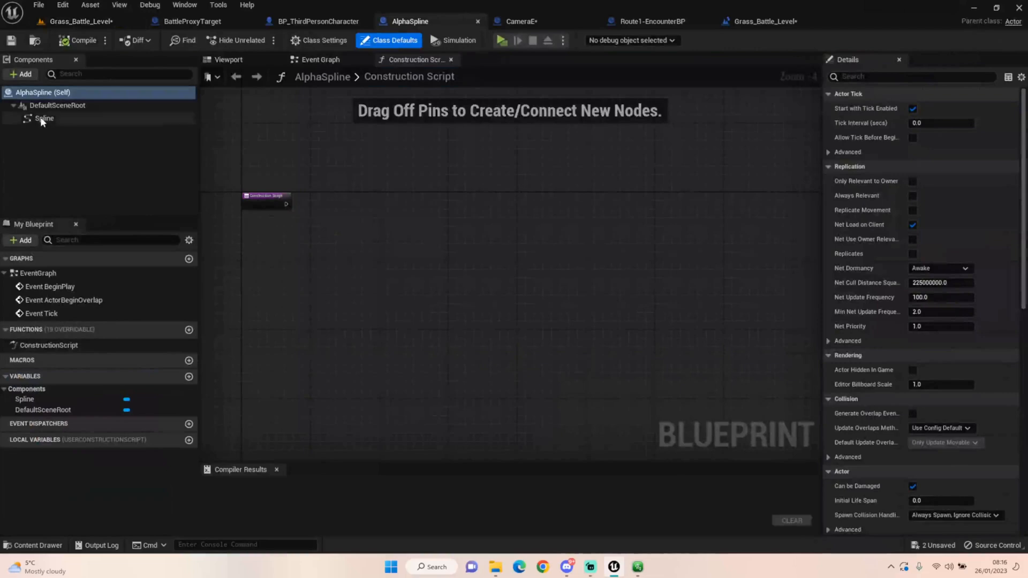
Step: Add a Spline component to AlphaSpline, then switch to the CameraE blueprint
left_click(20, 74)
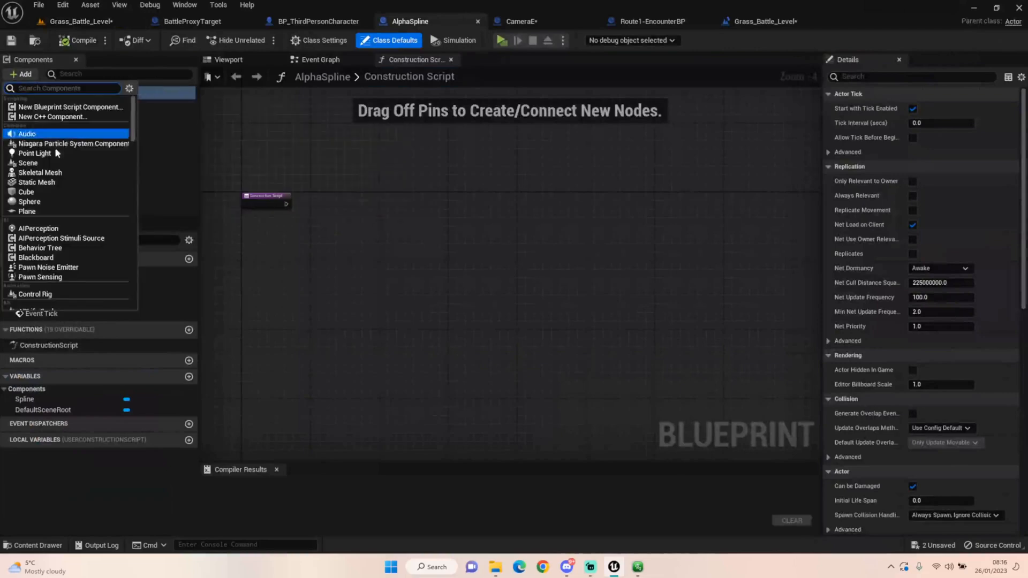
type("Spline")
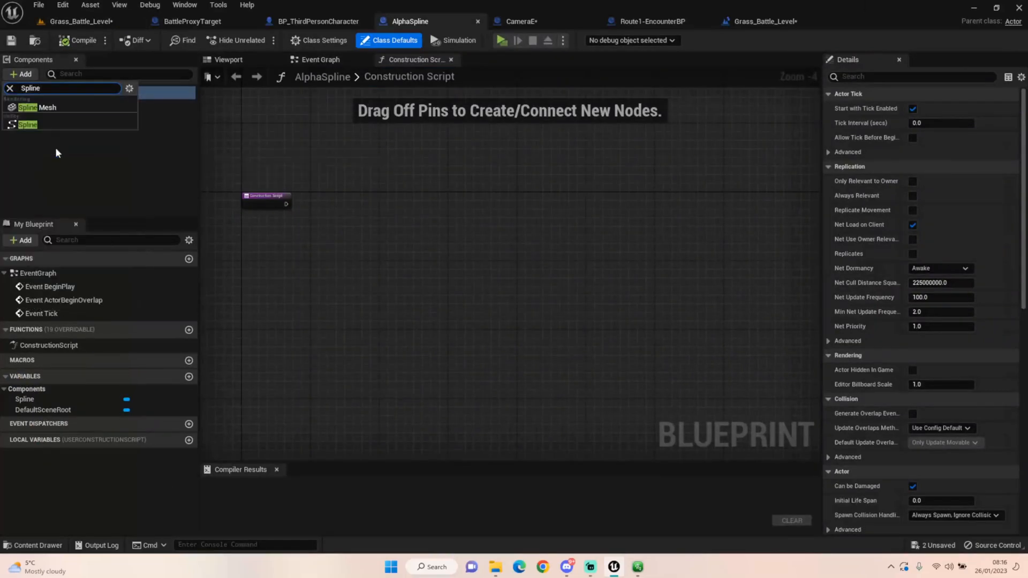
left_click(228, 59)
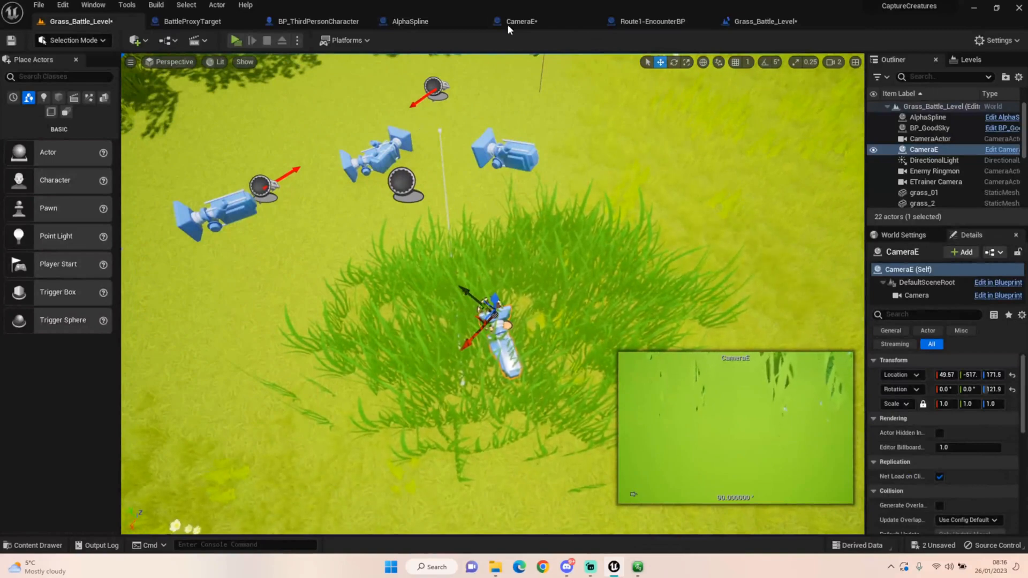
left_click(517, 21)
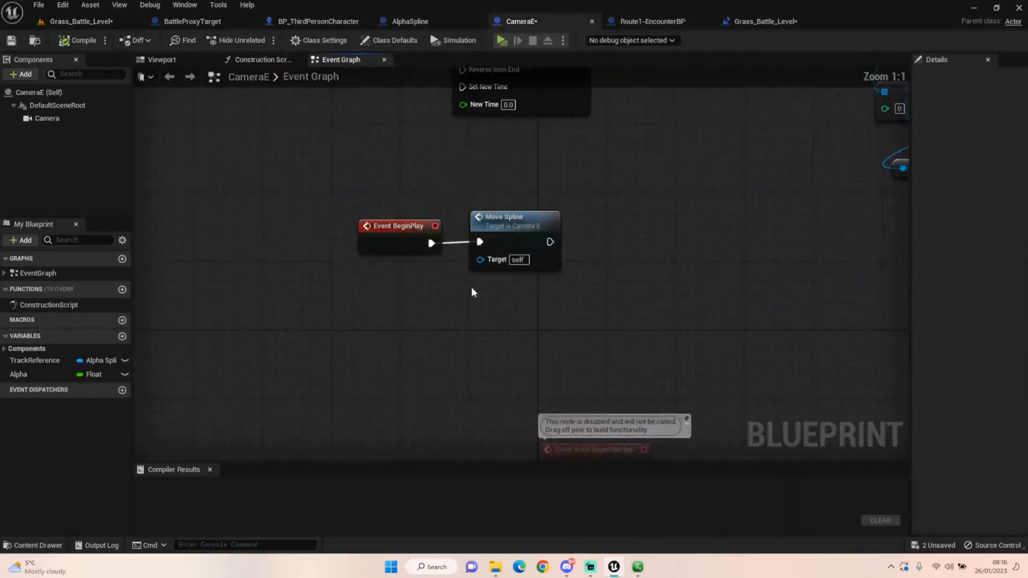
mouse_move(333, 212)
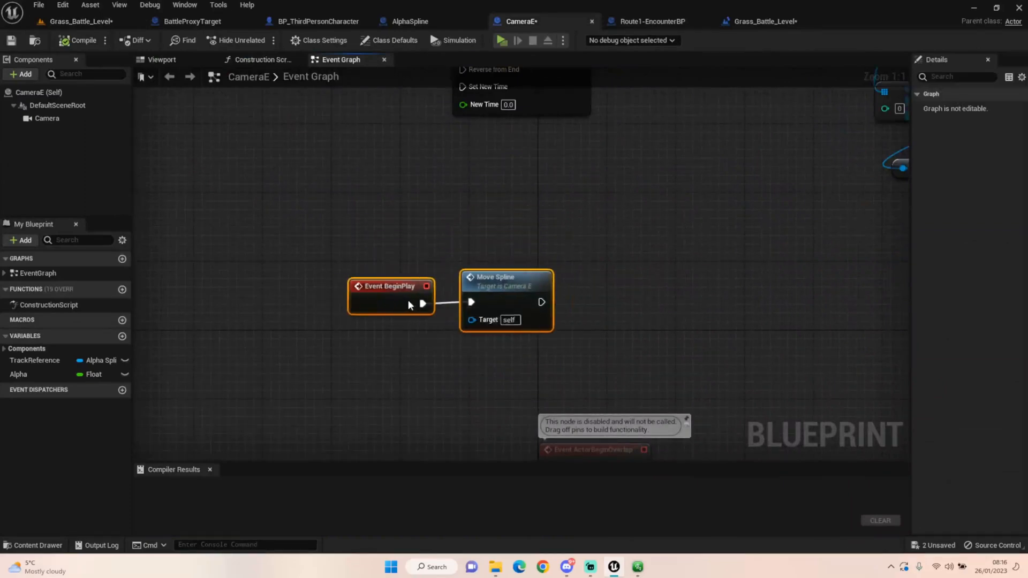
scroll("down", 3)
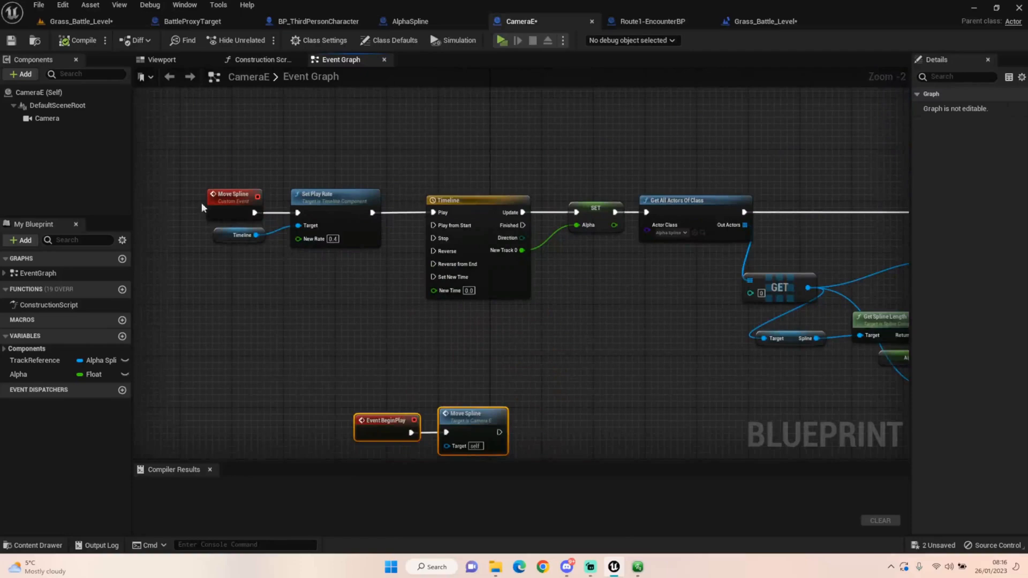
mouse_move(300, 360)
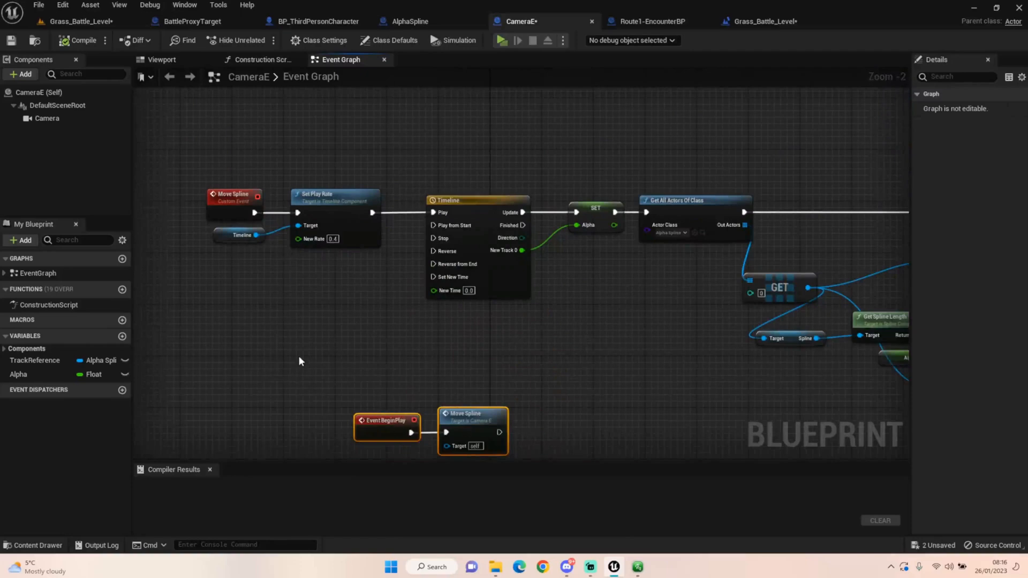
mouse_move(348, 343)
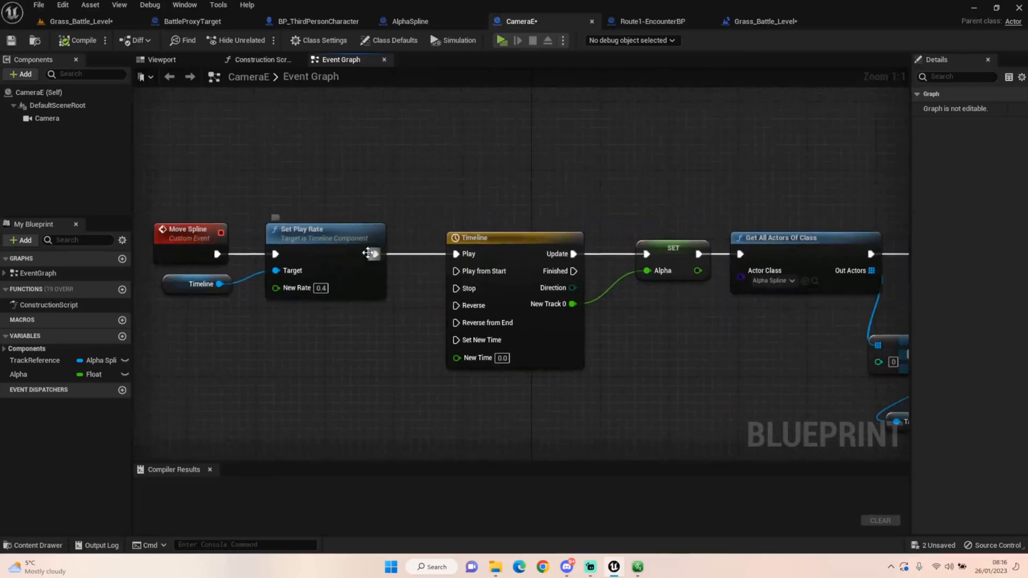
mouse_move(573, 254)
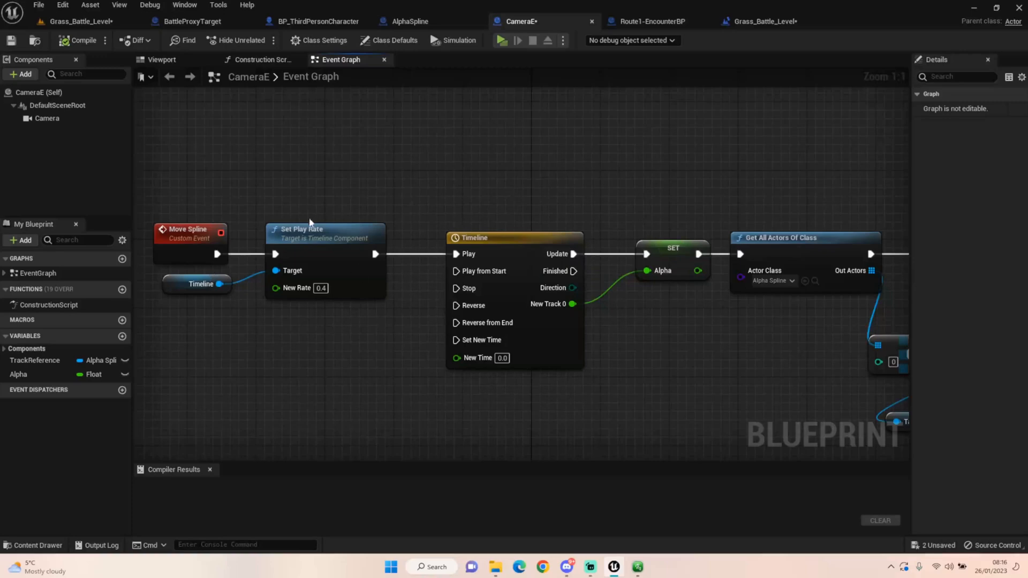
Step: Search for Set Play Rate off the Timeline component pin
left_click_drag(220, 284, 258, 396)
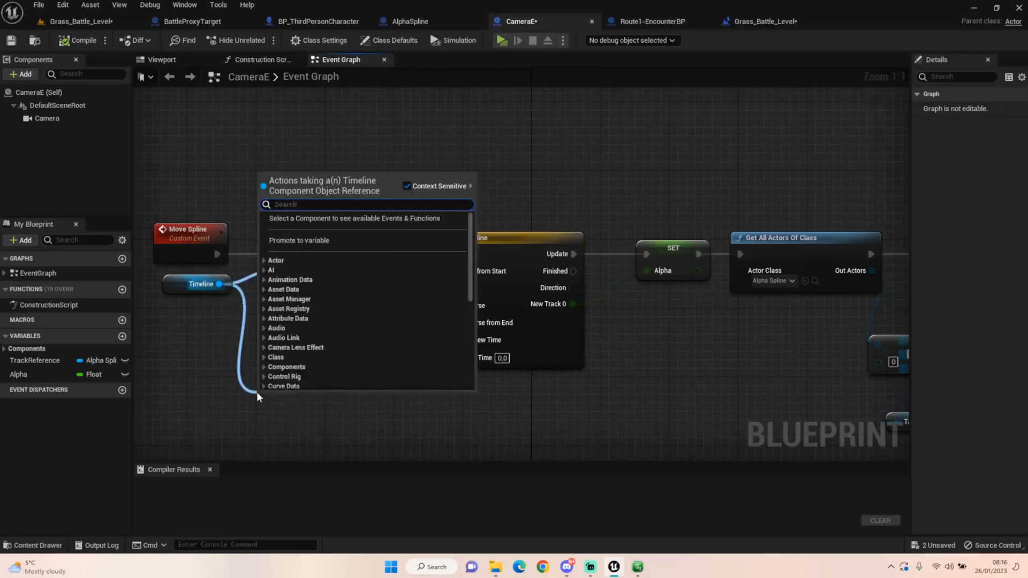
type("Set play")
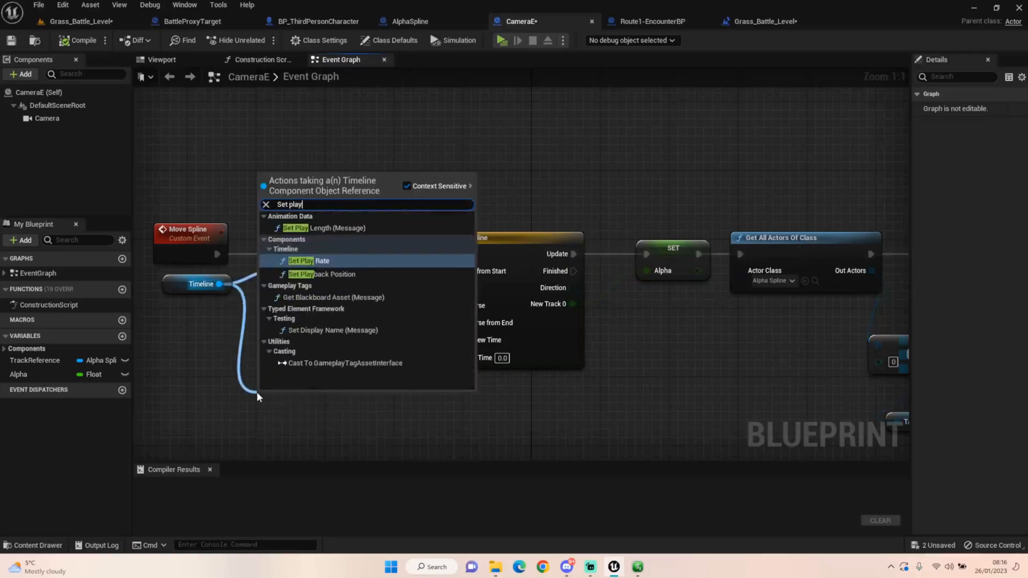
left_click(308, 260)
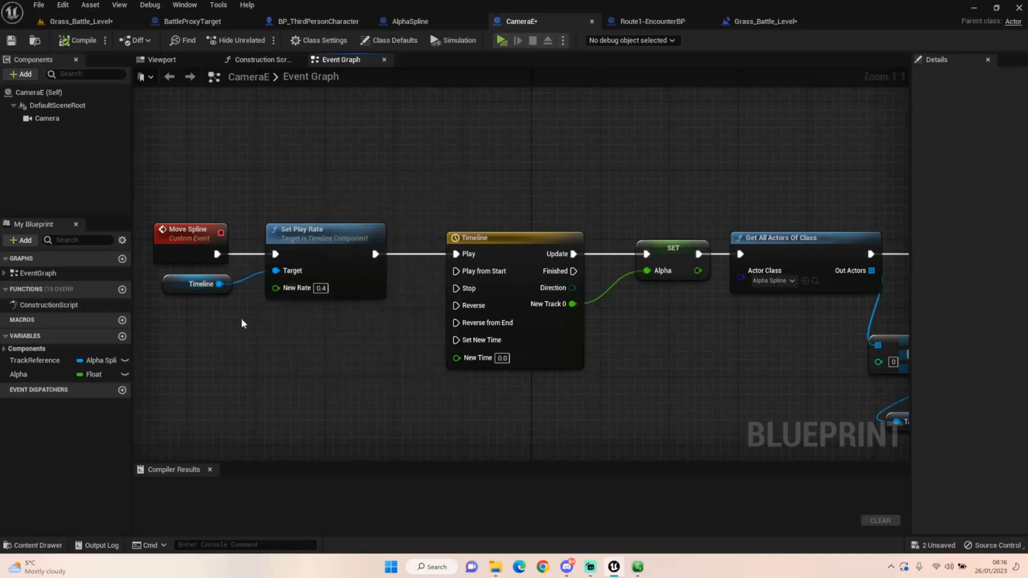
mouse_move(465, 308)
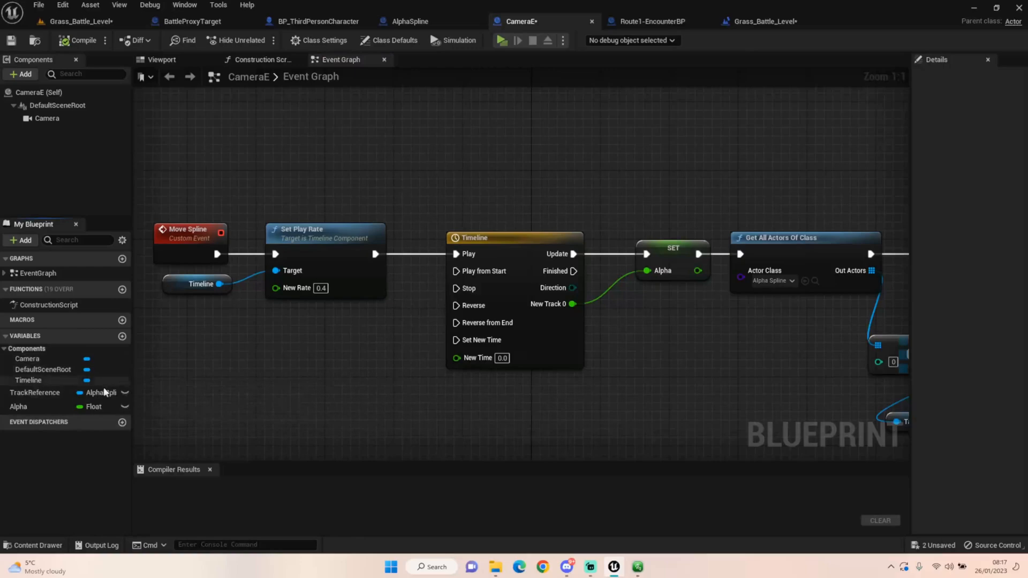
mouse_move(272, 360)
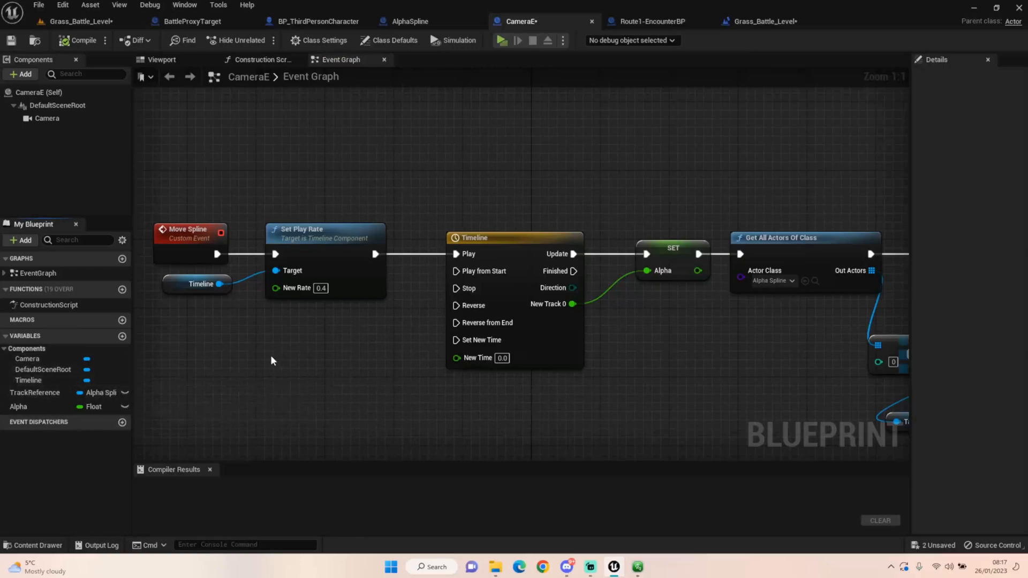
mouse_move(251, 313)
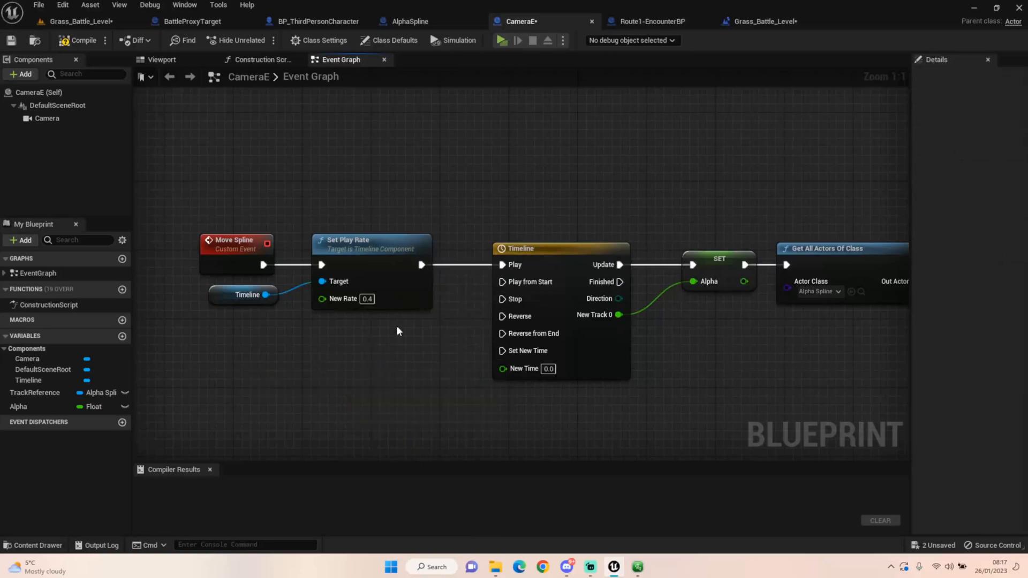
mouse_move(453, 286)
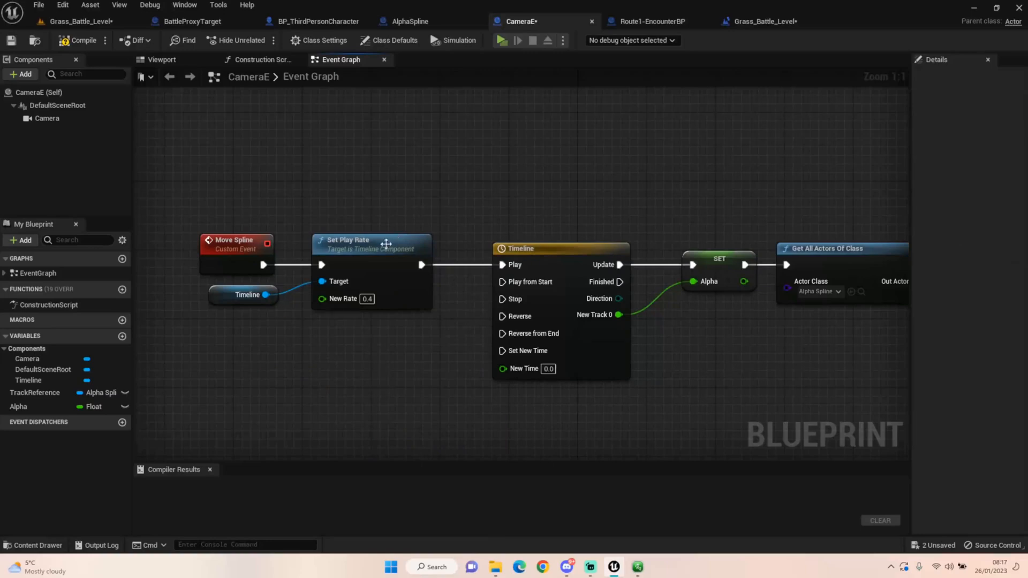
mouse_move(415, 295)
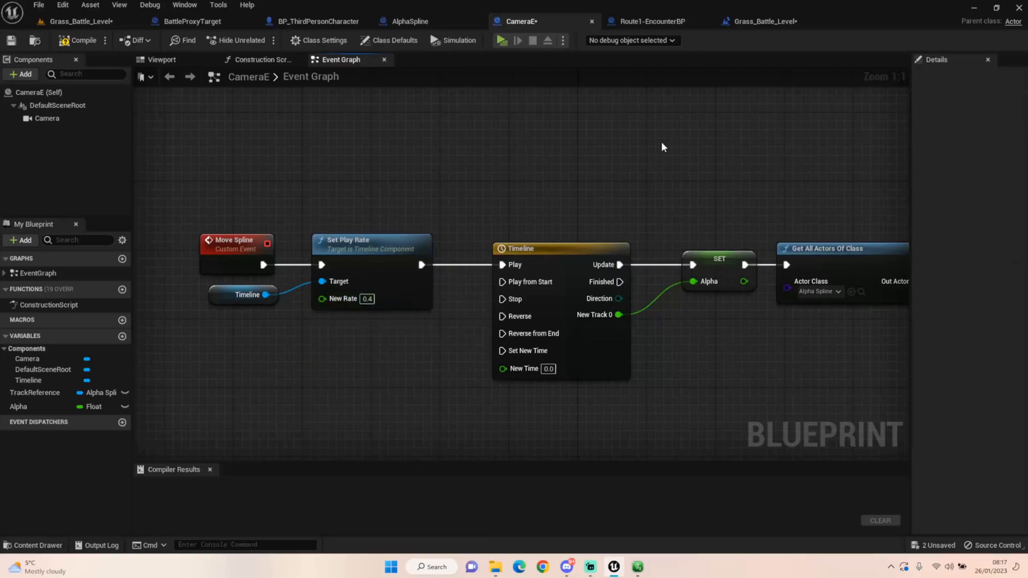
mouse_move(457, 176)
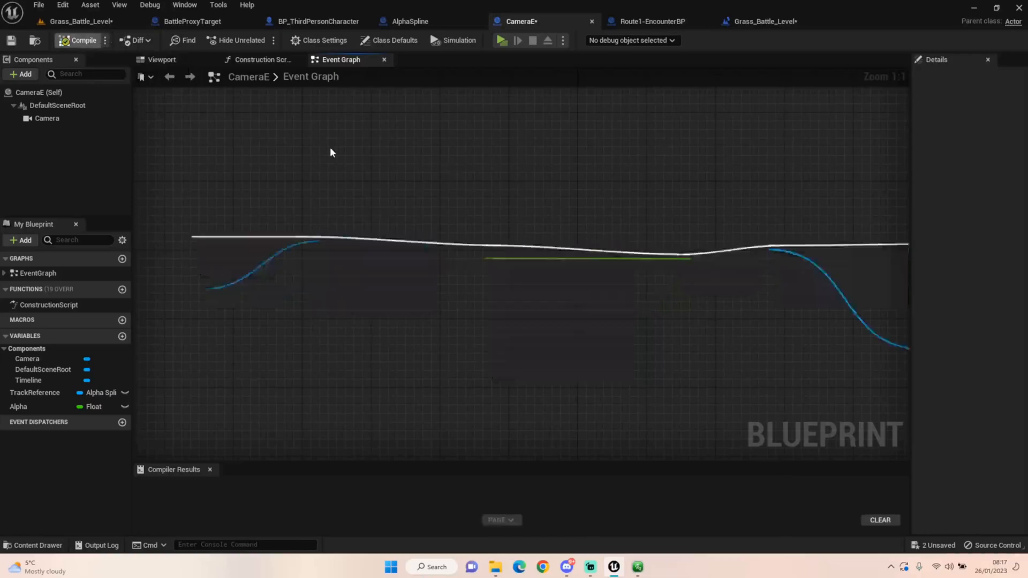
Step: Compile CameraE and open the Timeline node's curve editor
left_click(79, 40)
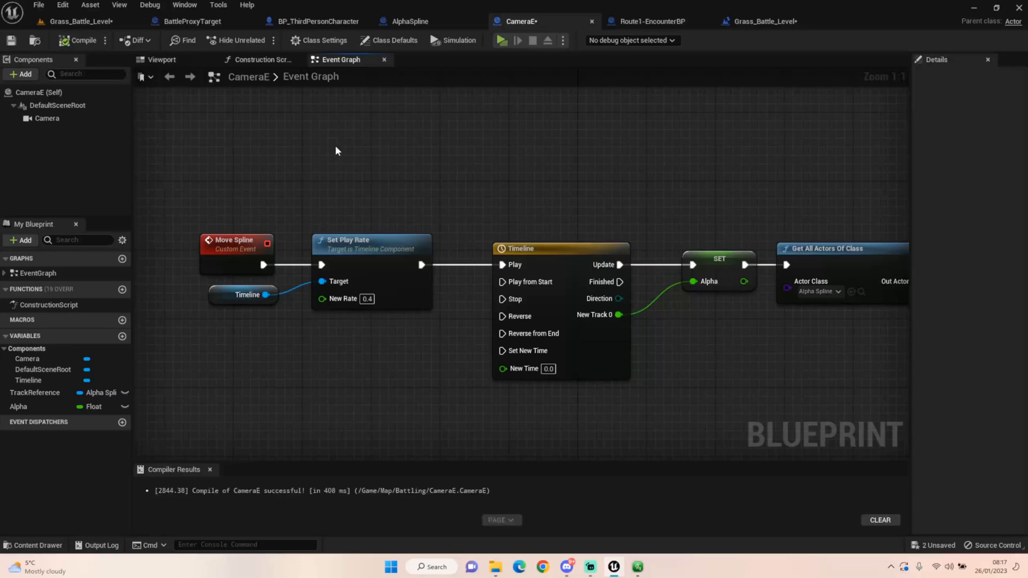
mouse_move(366, 125)
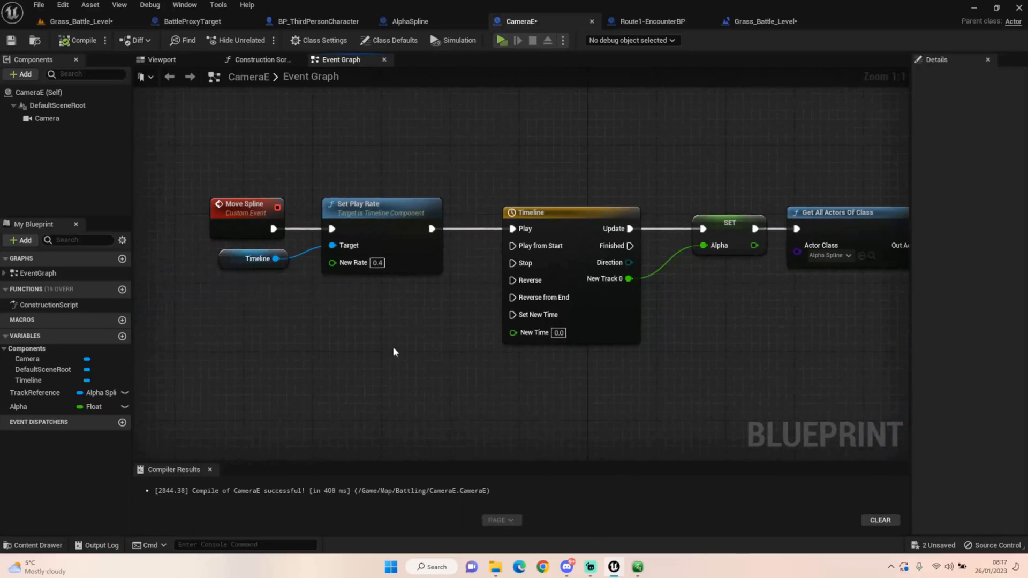
mouse_move(400, 341)
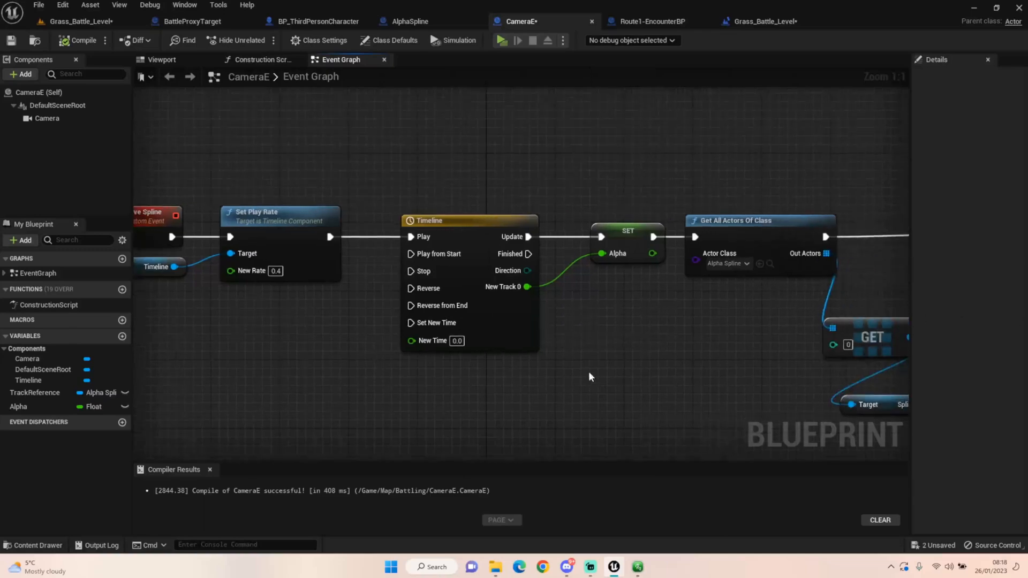
left_click(426, 220)
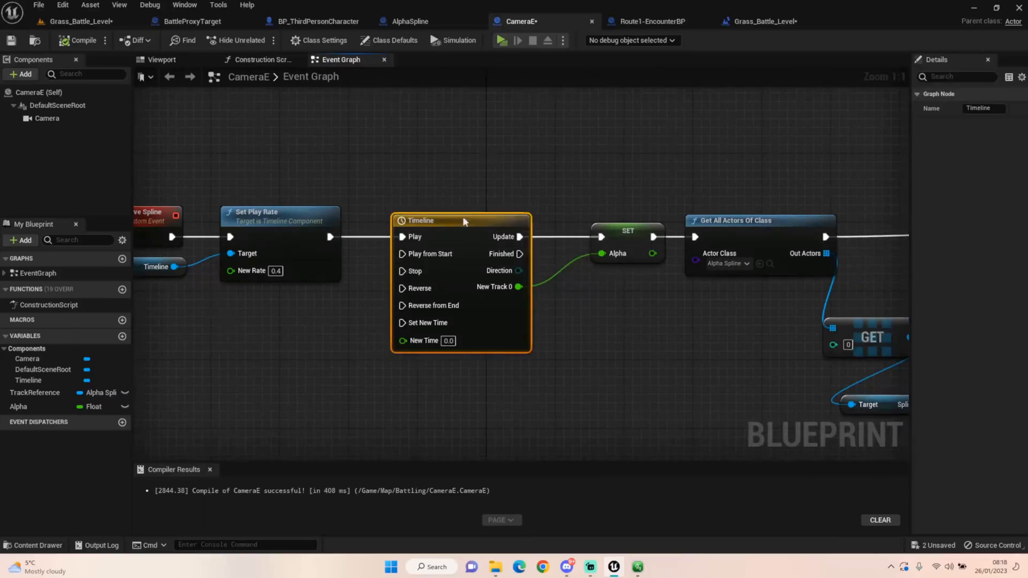
double_click(421, 220)
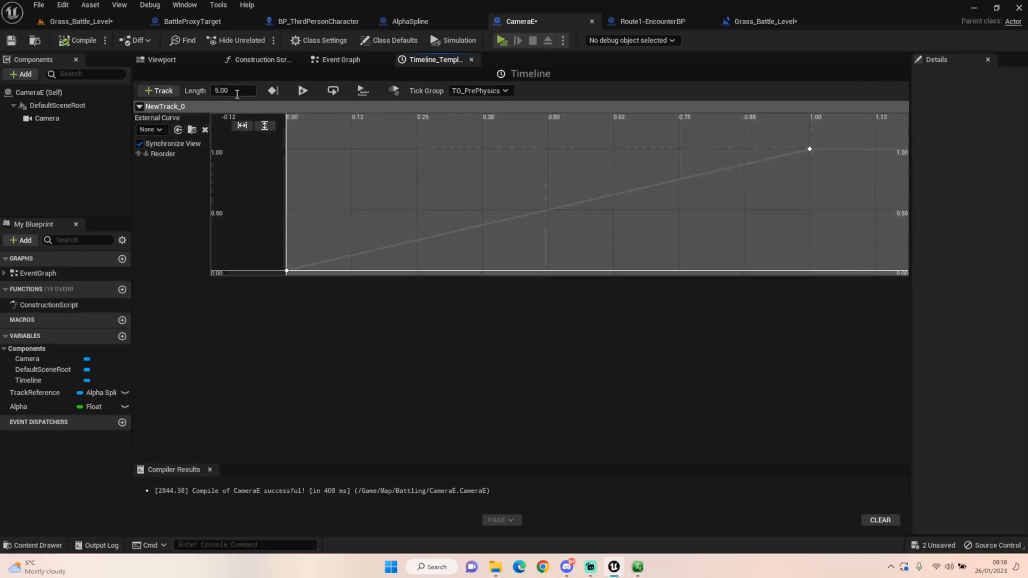
Step: Check NewTrack_0's keys run linearly from 0 to 1, then return to the Event Graph
left_click(158, 91)
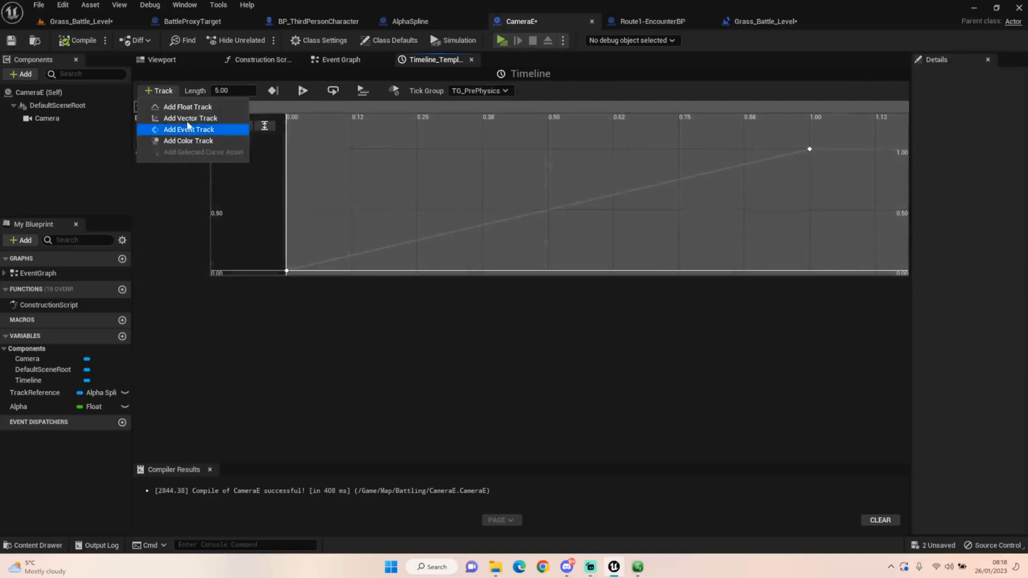
mouse_move(237, 139)
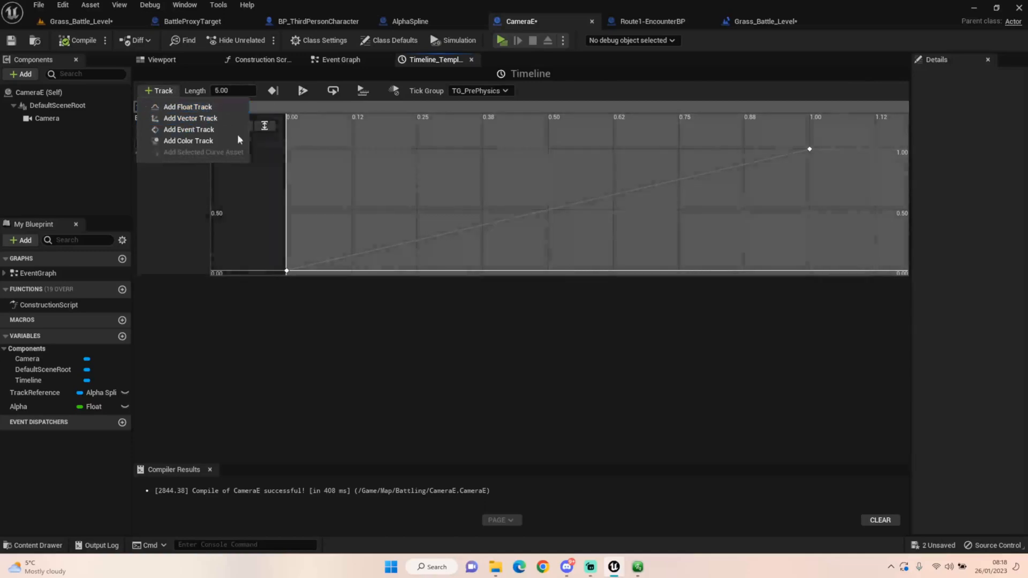
left_click(187, 107)
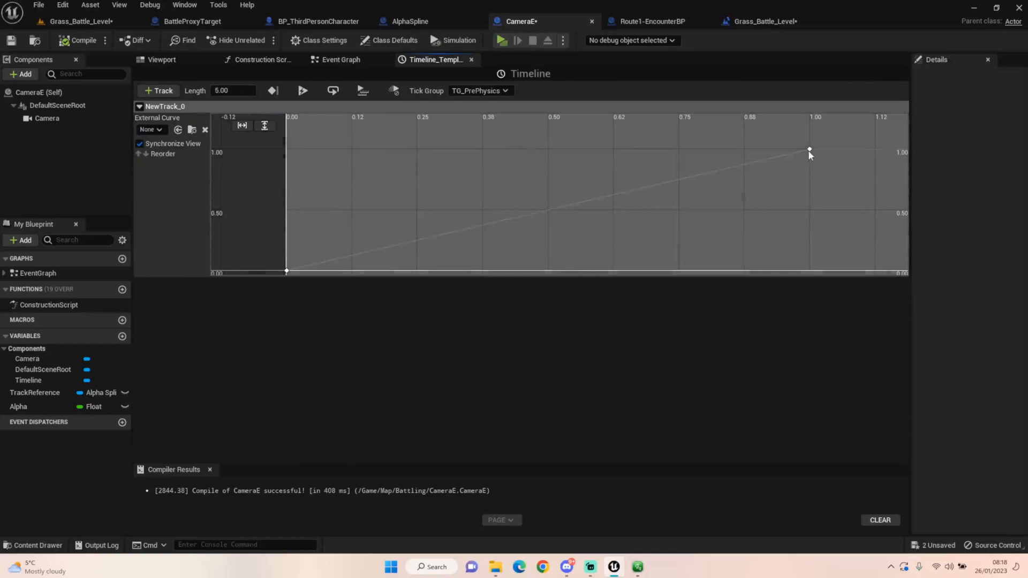
left_click(809, 149)
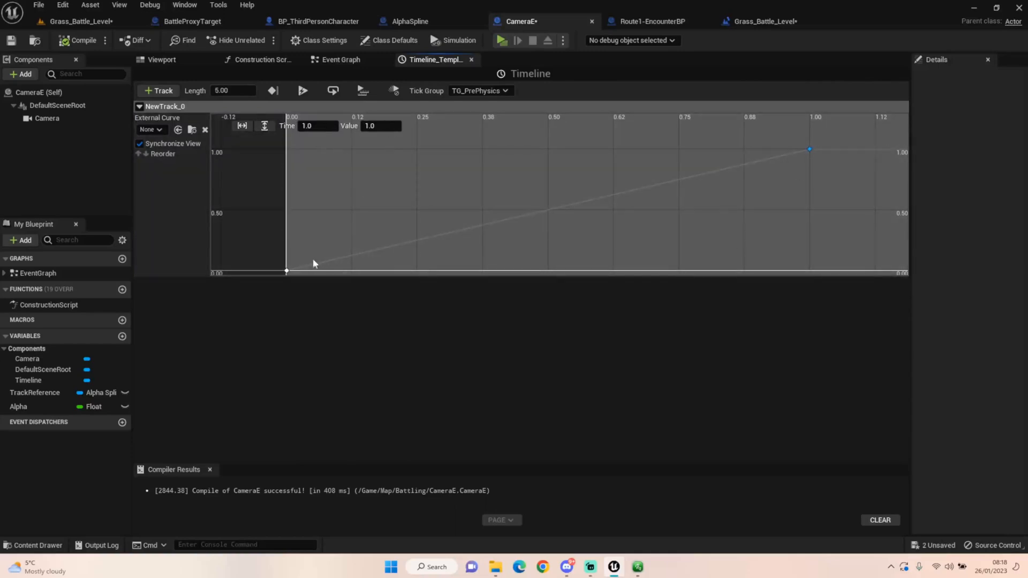
left_click(286, 271)
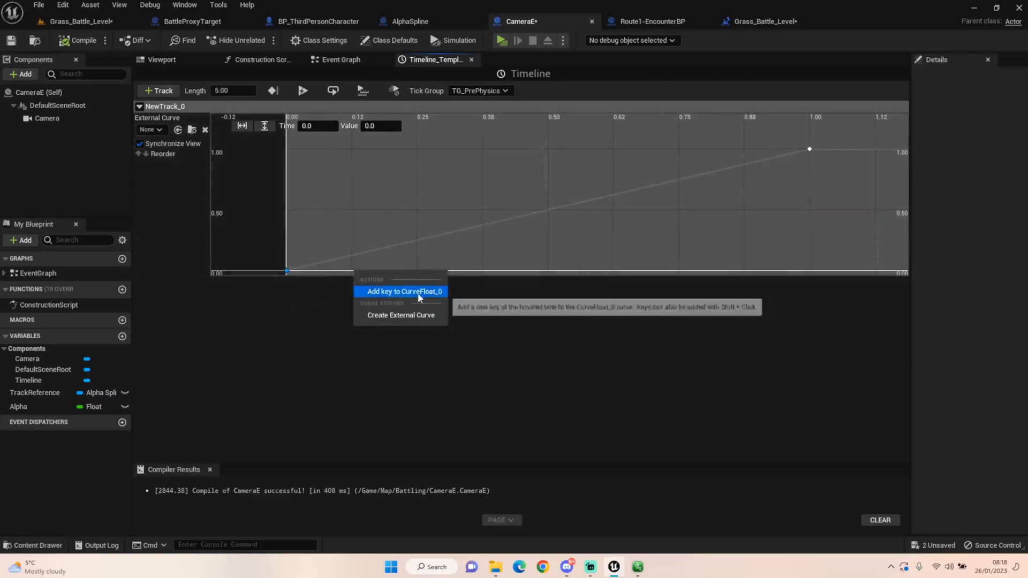
left_click(300, 155)
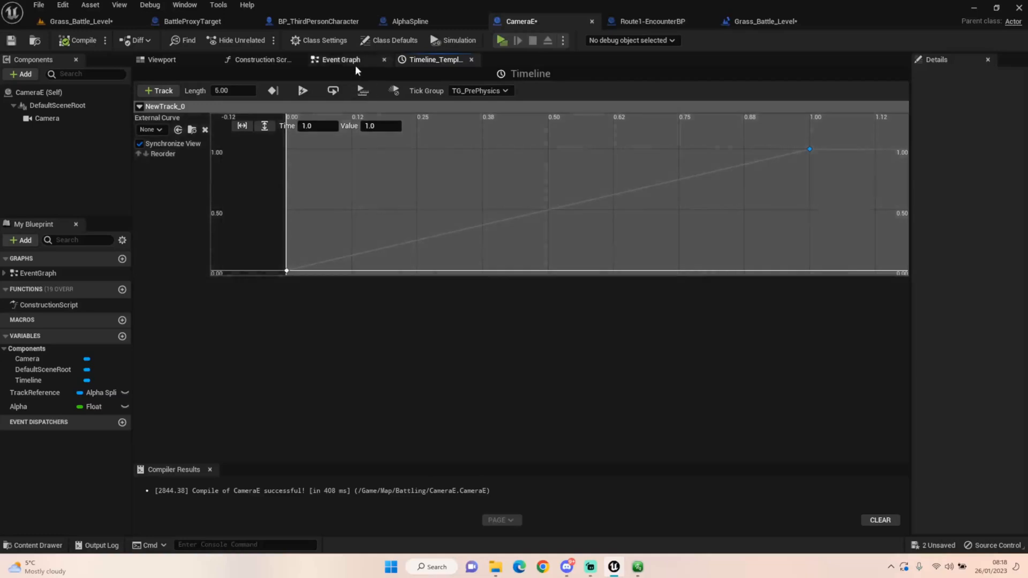
left_click(340, 59)
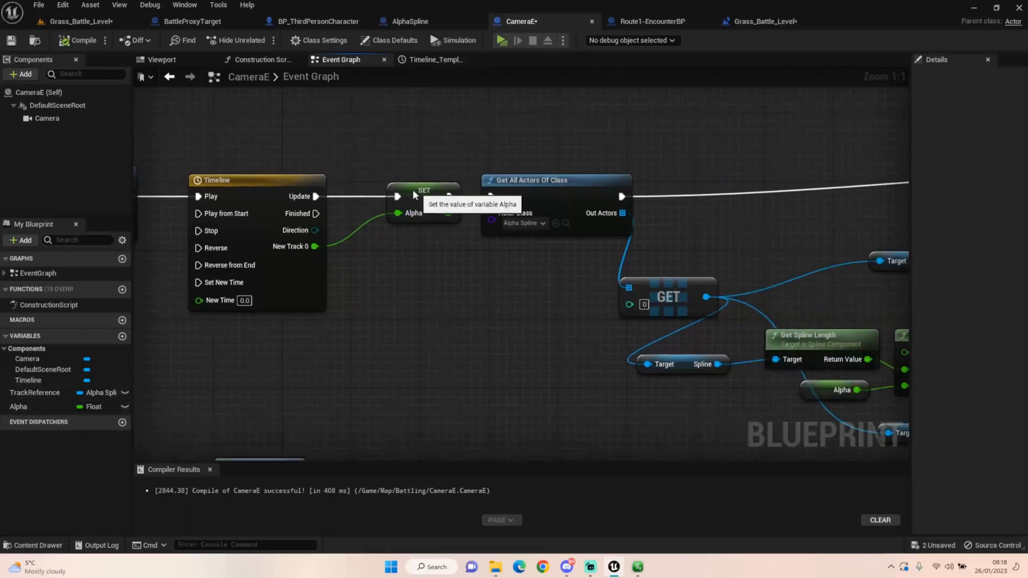
mouse_move(76, 341)
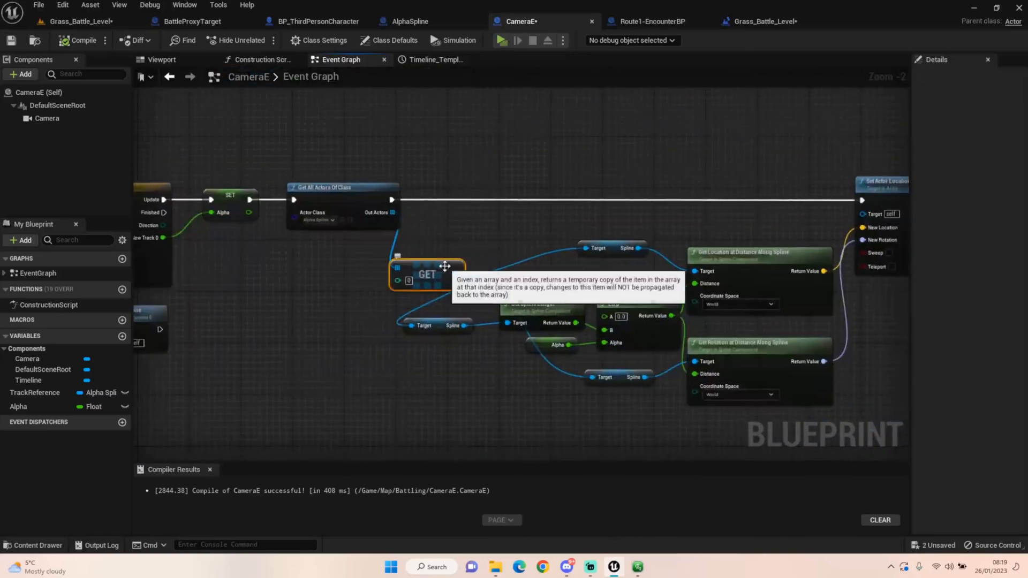
mouse_move(395, 465)
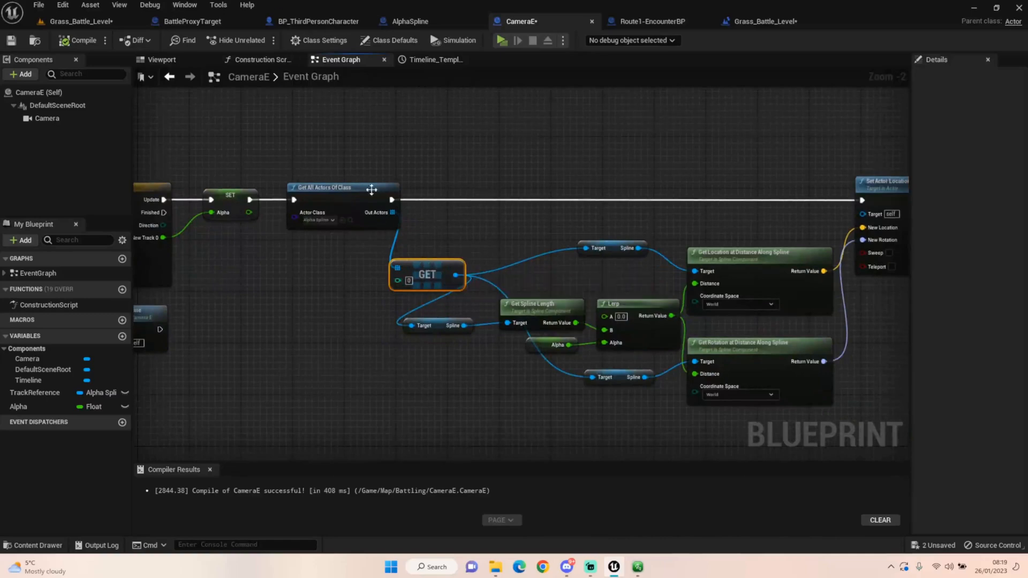
mouse_move(649, 156)
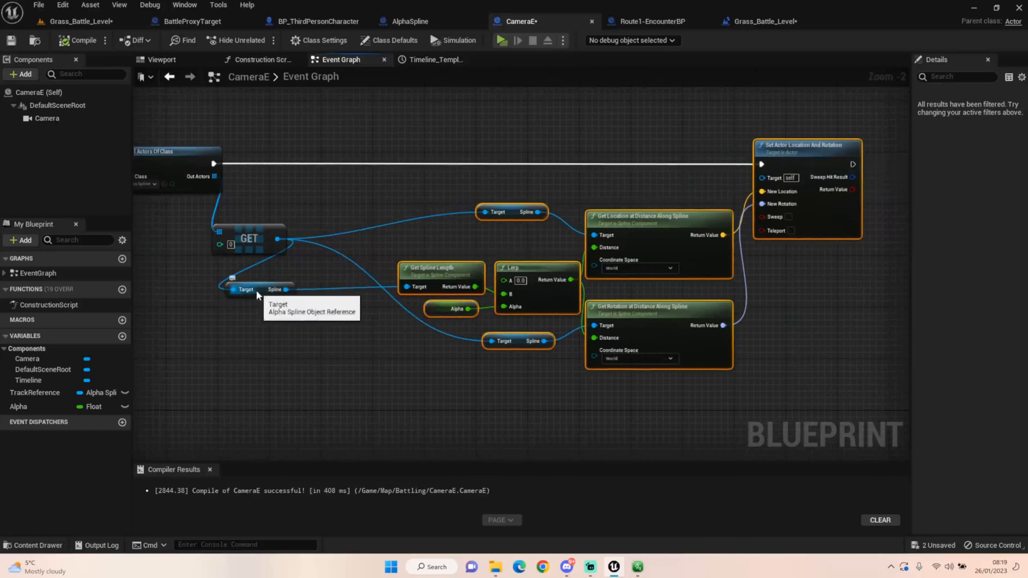
left_click(246, 289)
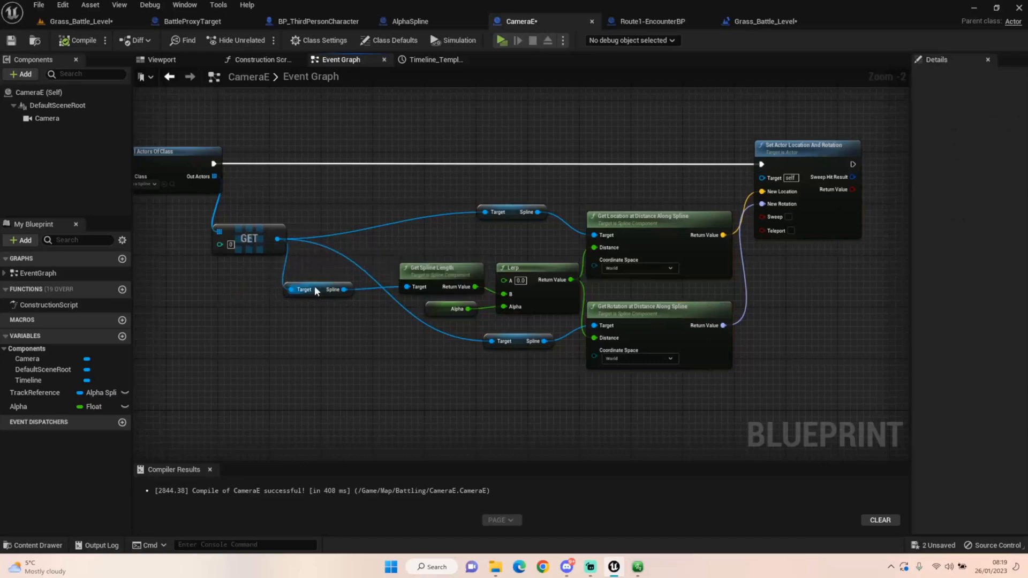
left_click(314, 289)
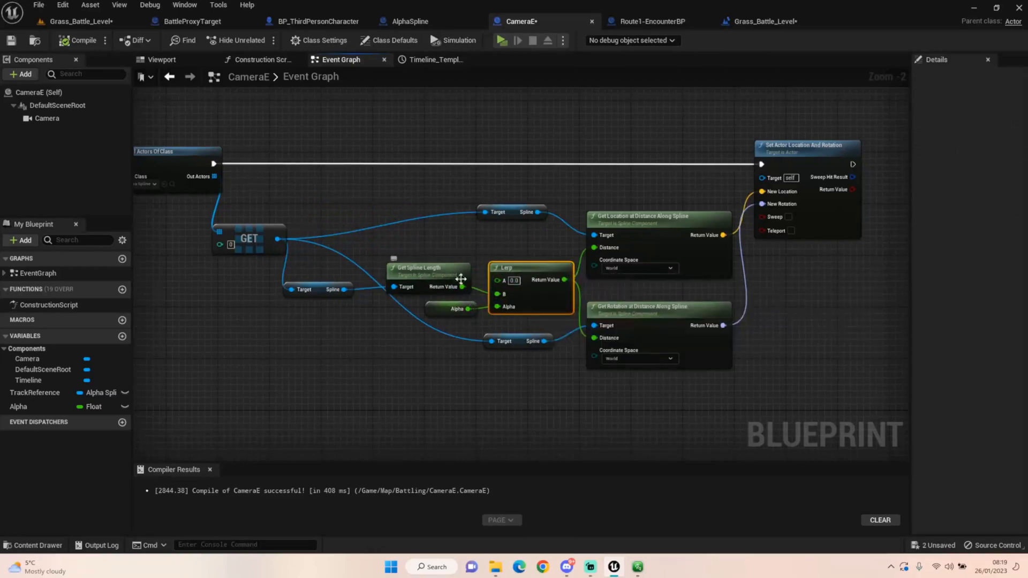
left_click(443, 321)
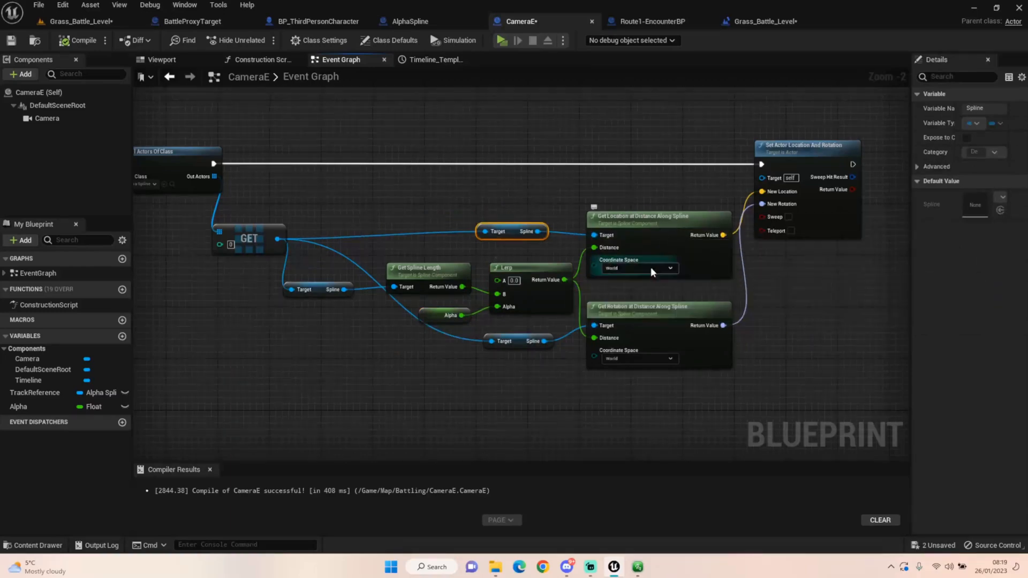
mouse_move(517, 348)
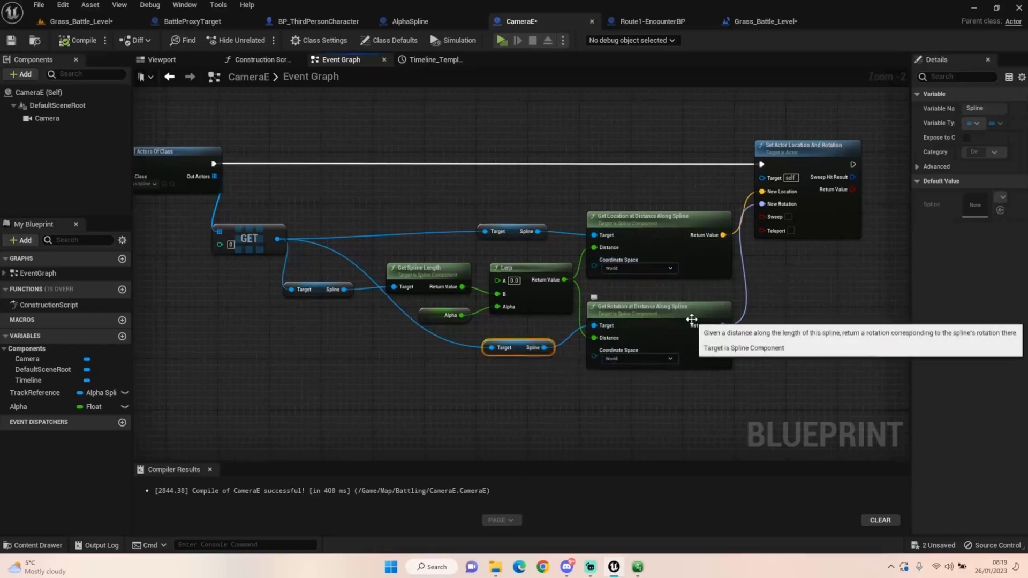
mouse_move(628, 330)
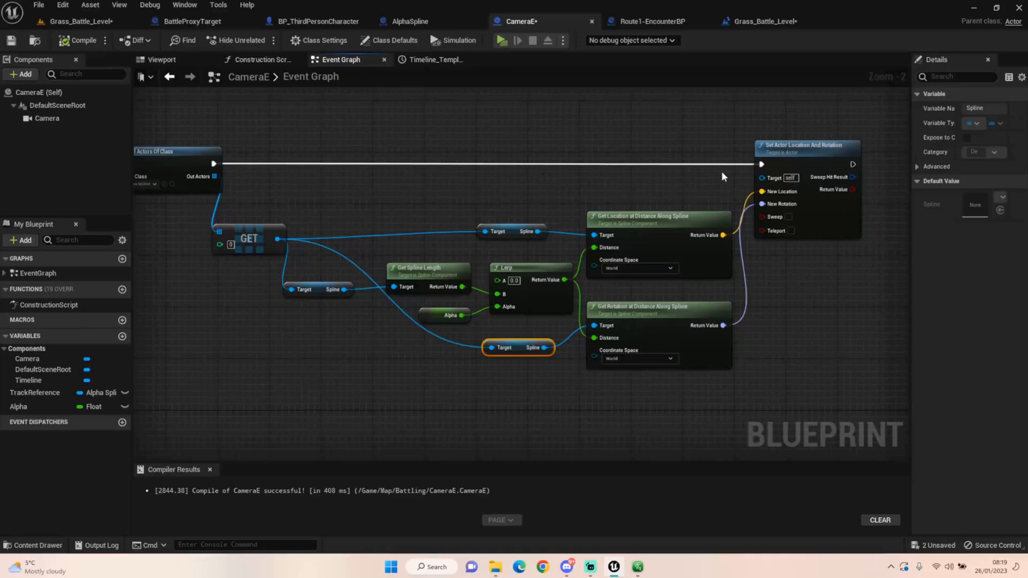
mouse_move(411, 186)
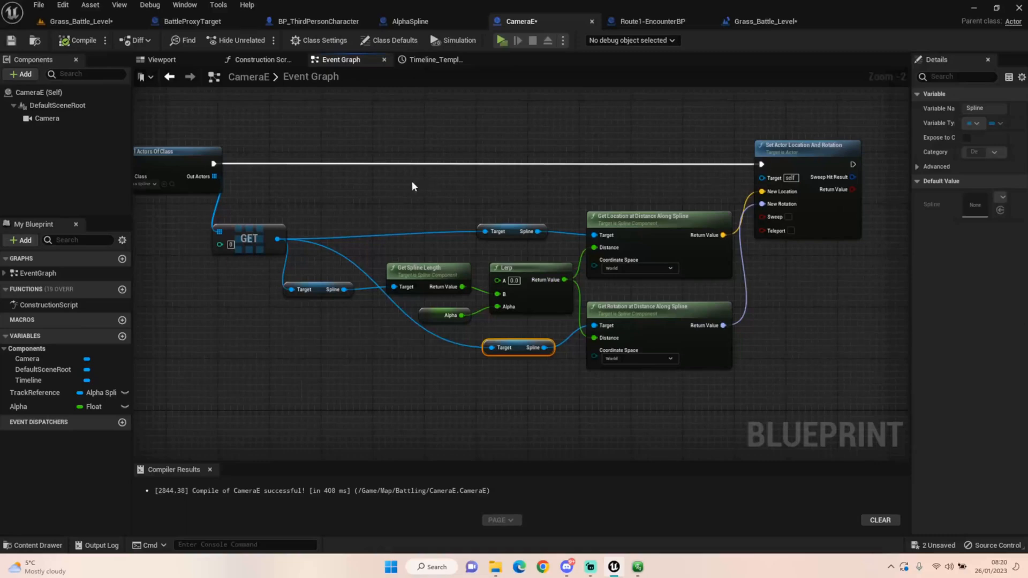
mouse_move(419, 89)
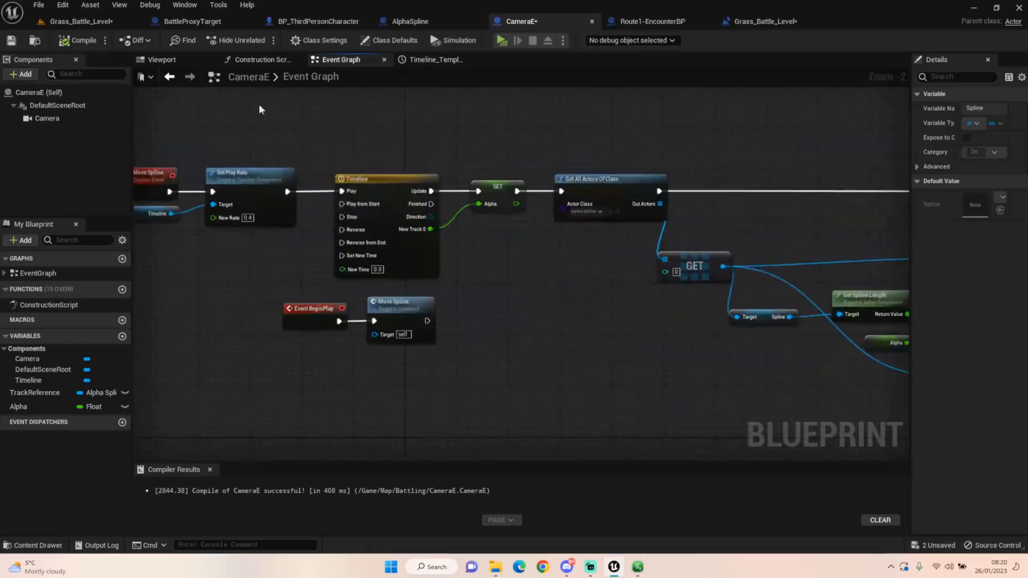
mouse_move(462, 160)
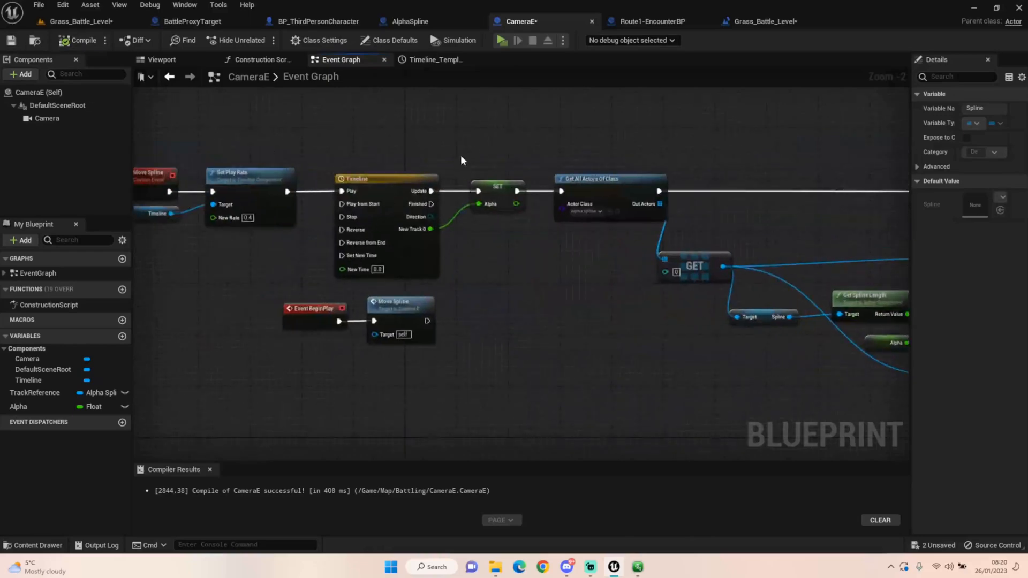
mouse_move(824, 360)
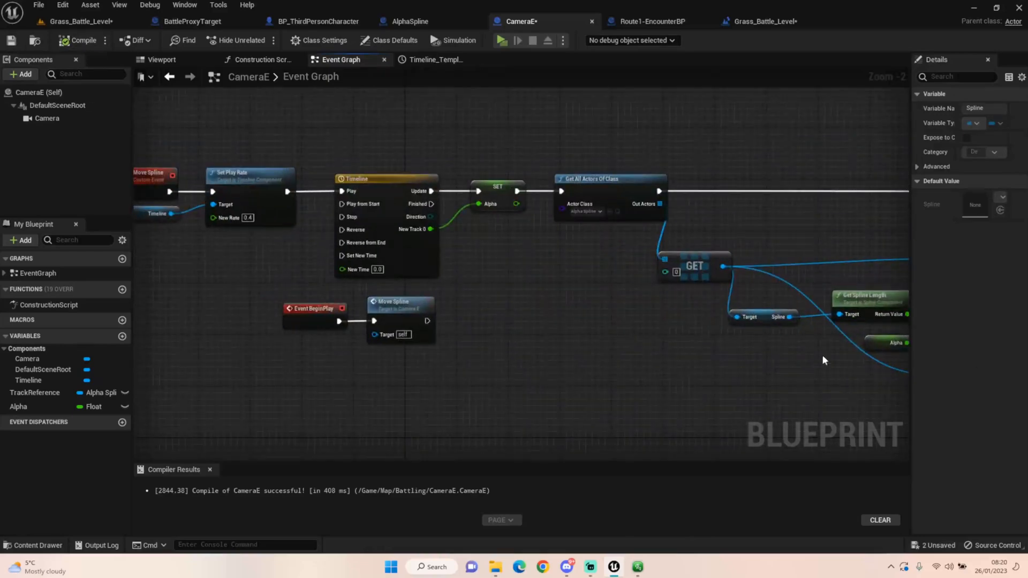
mouse_move(801, 52)
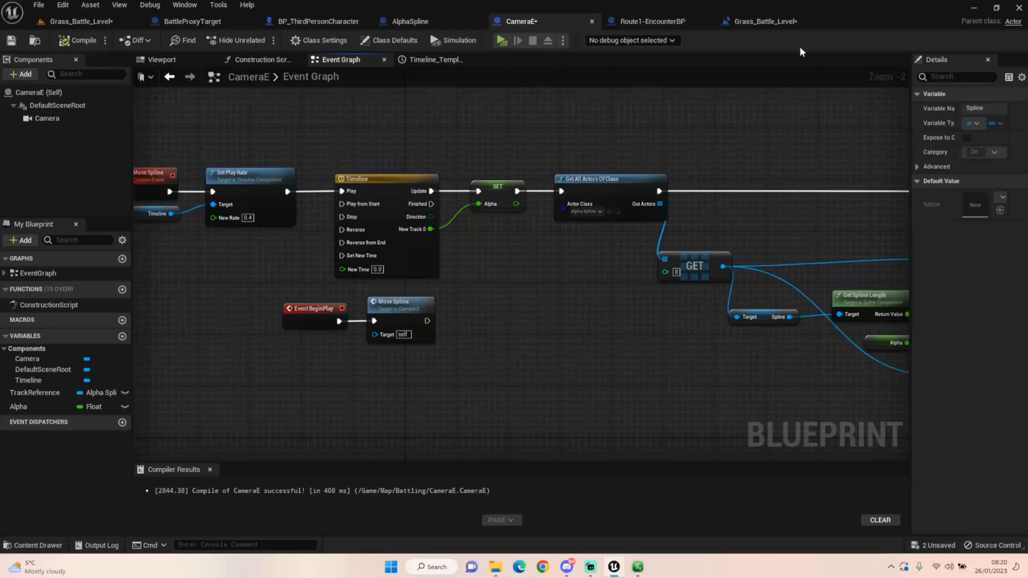
mouse_move(689, 217)
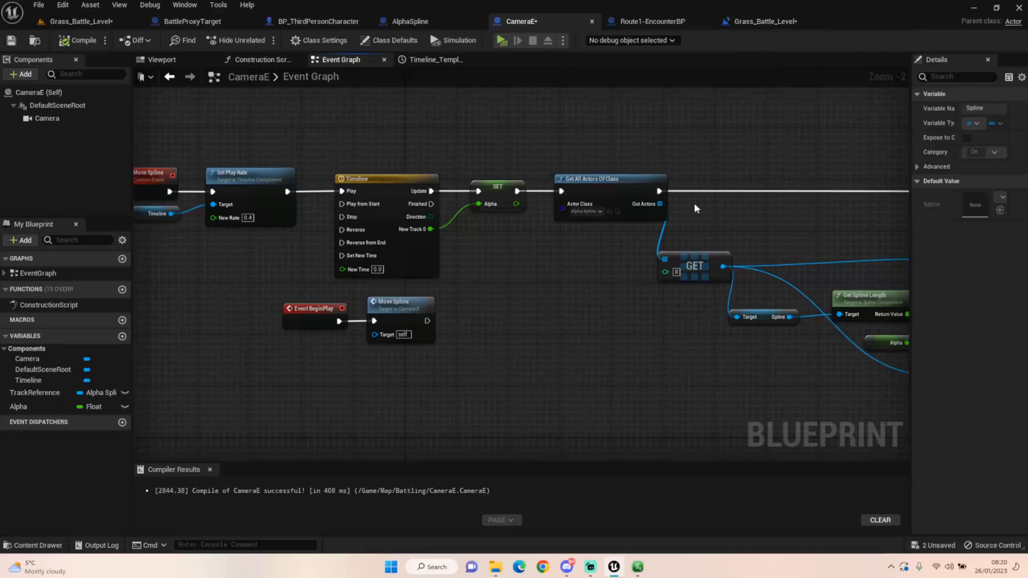
mouse_move(445, 154)
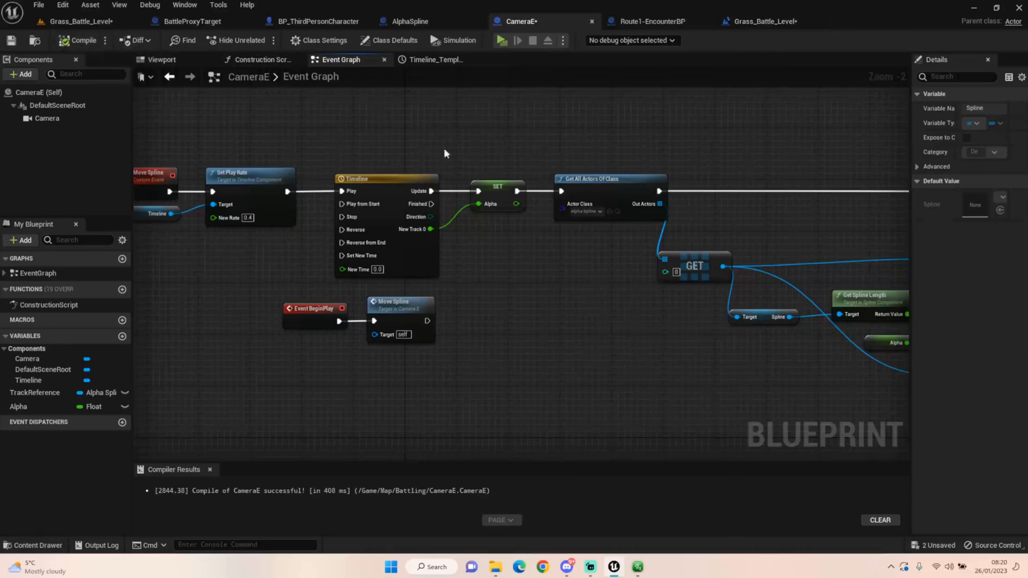
scroll("down", 3)
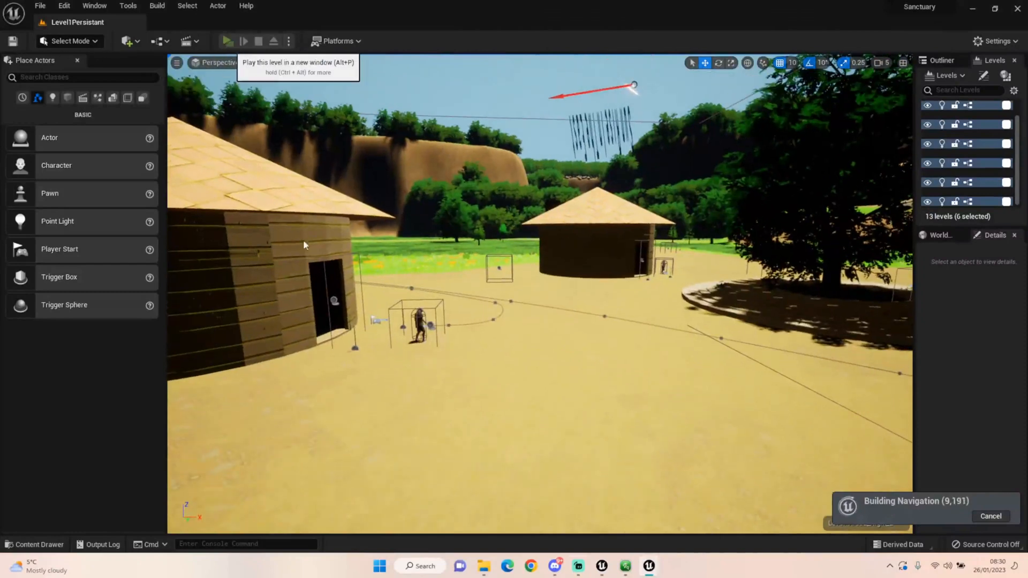
mouse_move(438, 286)
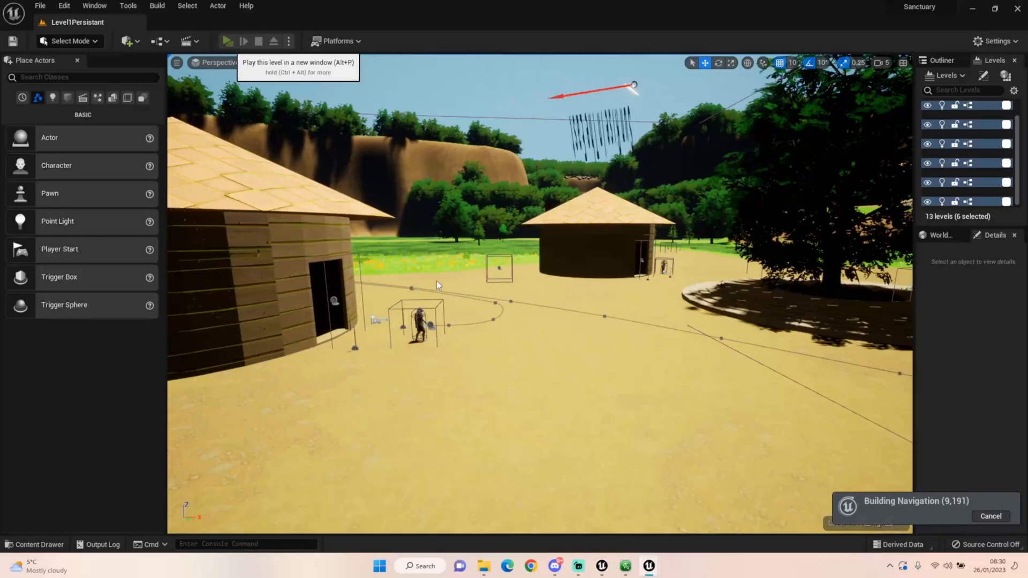
Step: Test-play the Level1Persistant village level in the editor
left_click(230, 40)
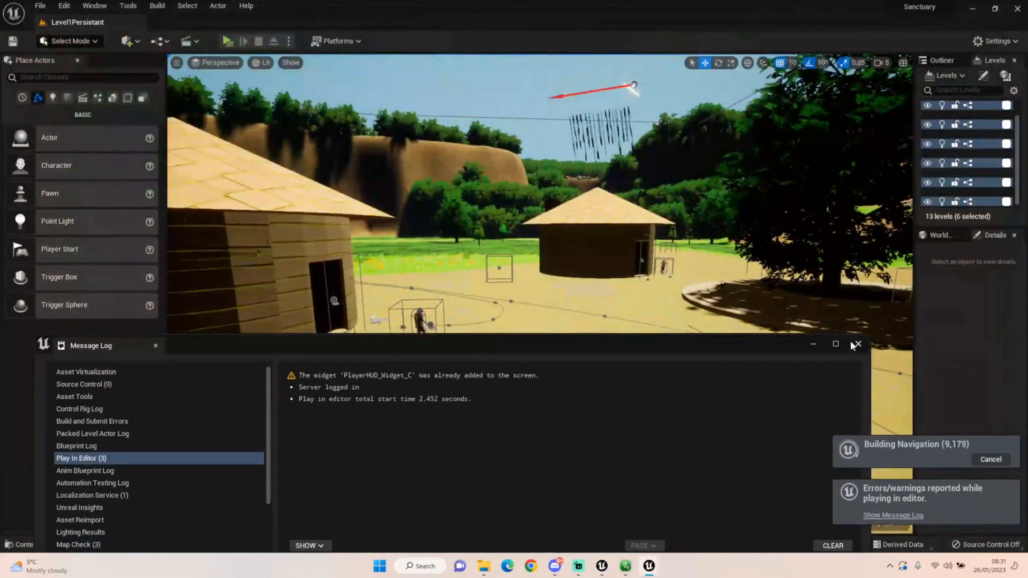
Step: Open NPCTYPE_SPLINERUN from the NPC folder and inspect its TrackReference variable
left_click(856, 345)
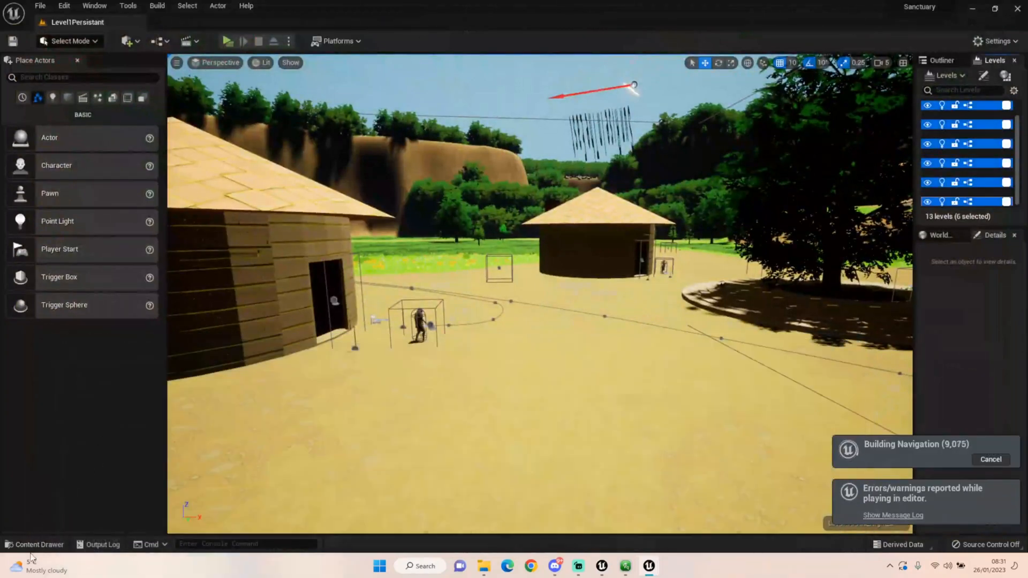
left_click(38, 544)
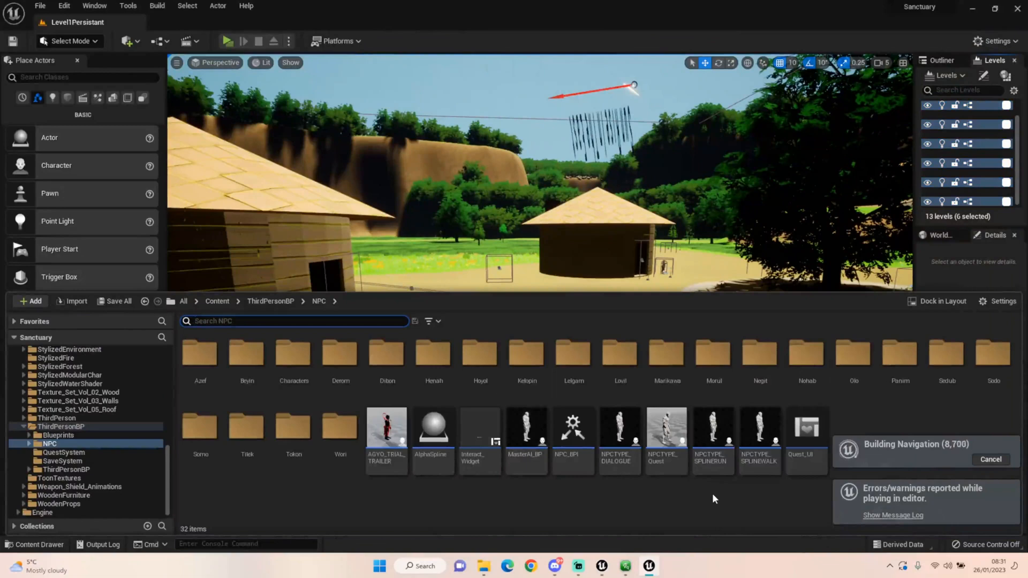
mouse_move(713, 426)
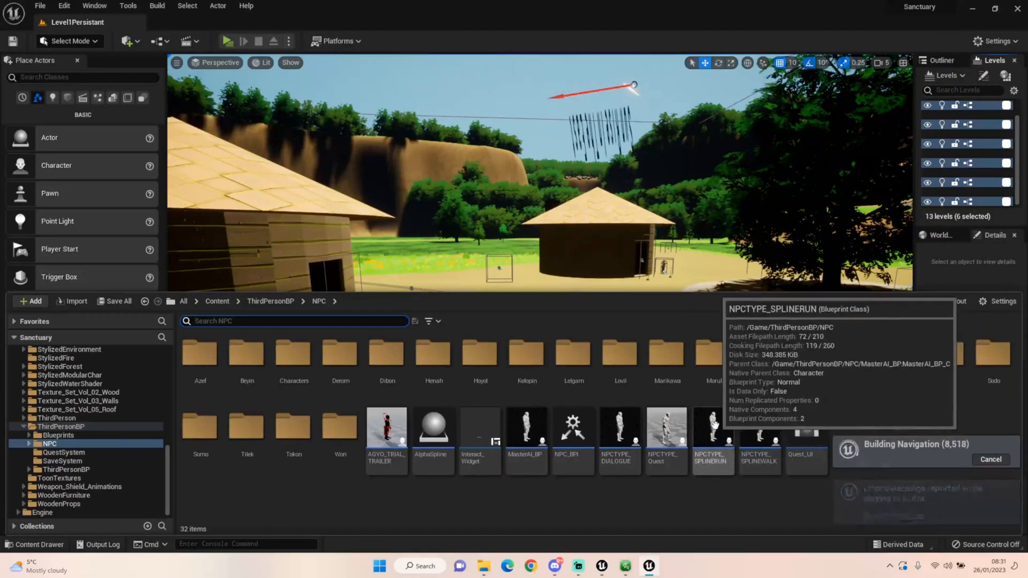
double_click(712, 426)
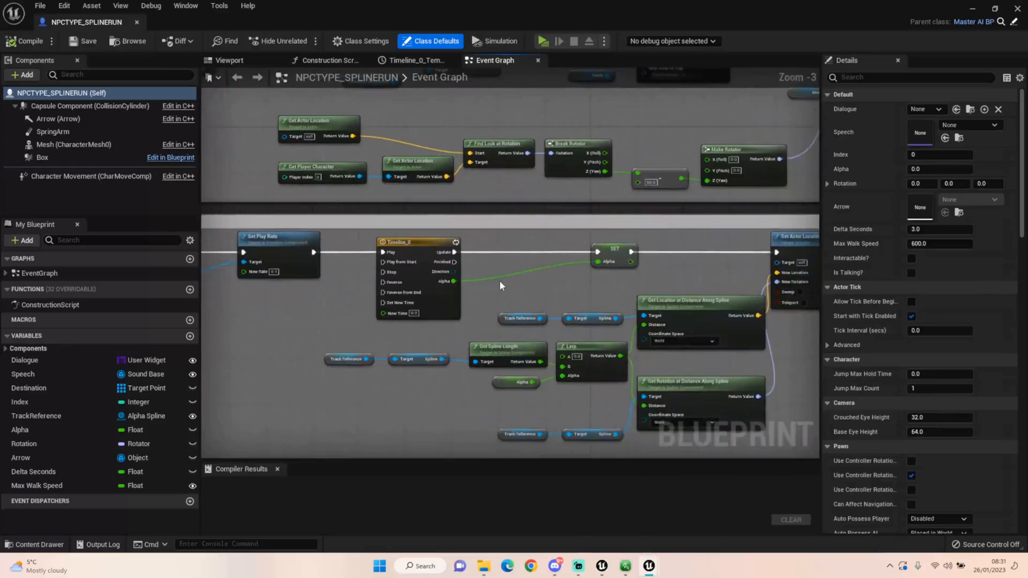
mouse_move(359, 345)
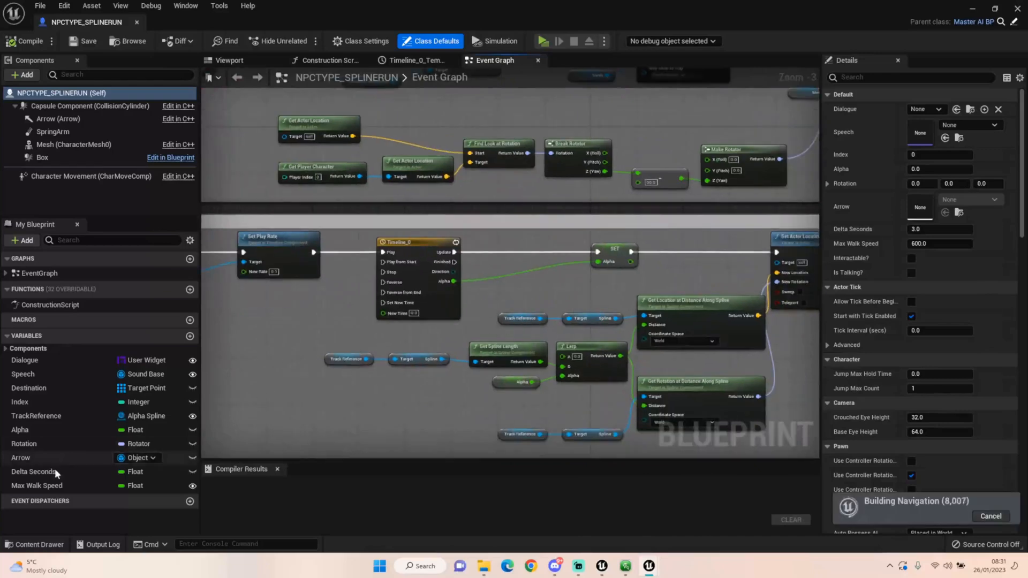
left_click(36, 415)
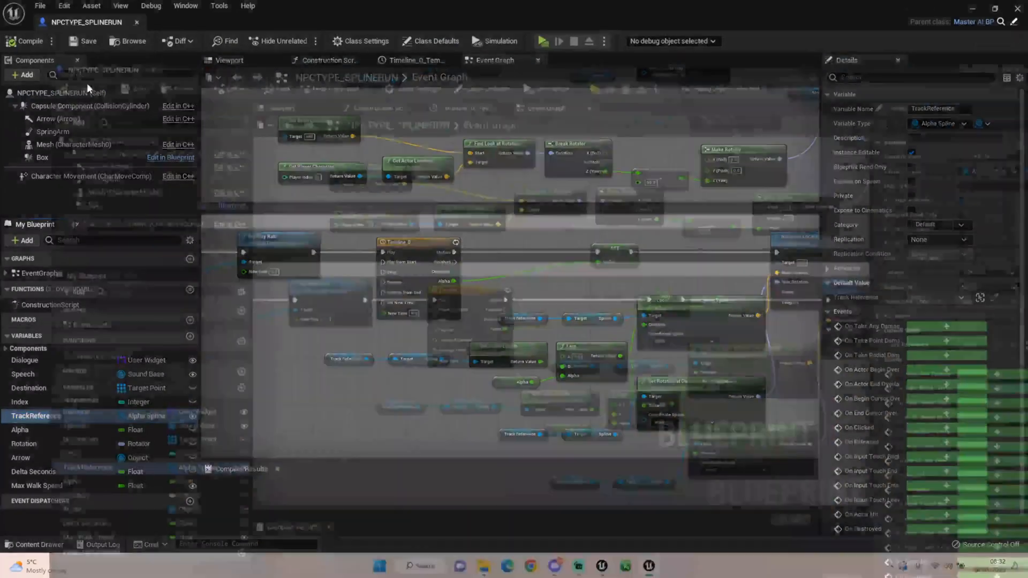
left_click(79, 22)
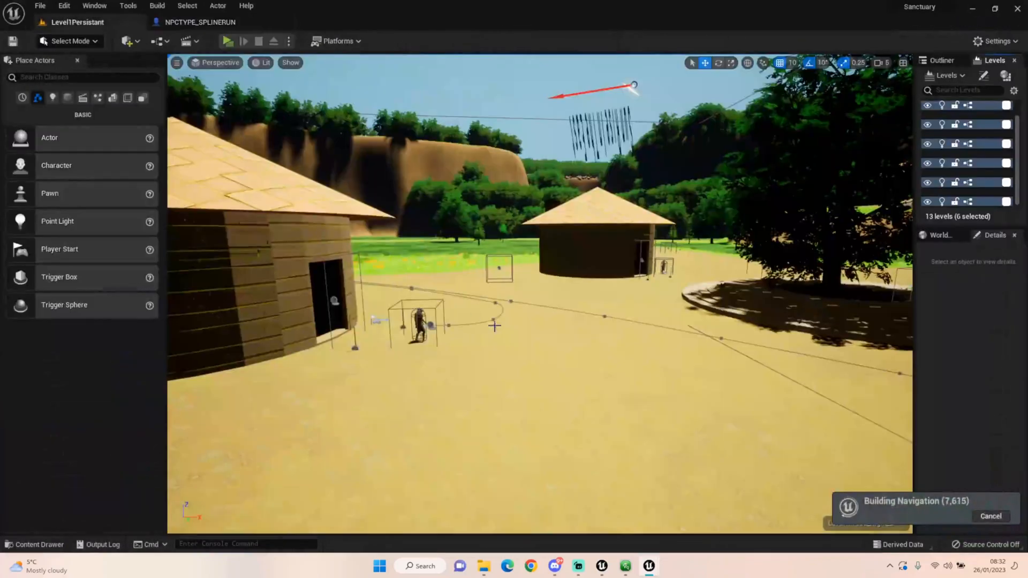
Step: Raise Lelgam_NPC's Play Rate Speed from 0.003 to 0.01 and test-play the level
left_click(420, 325)
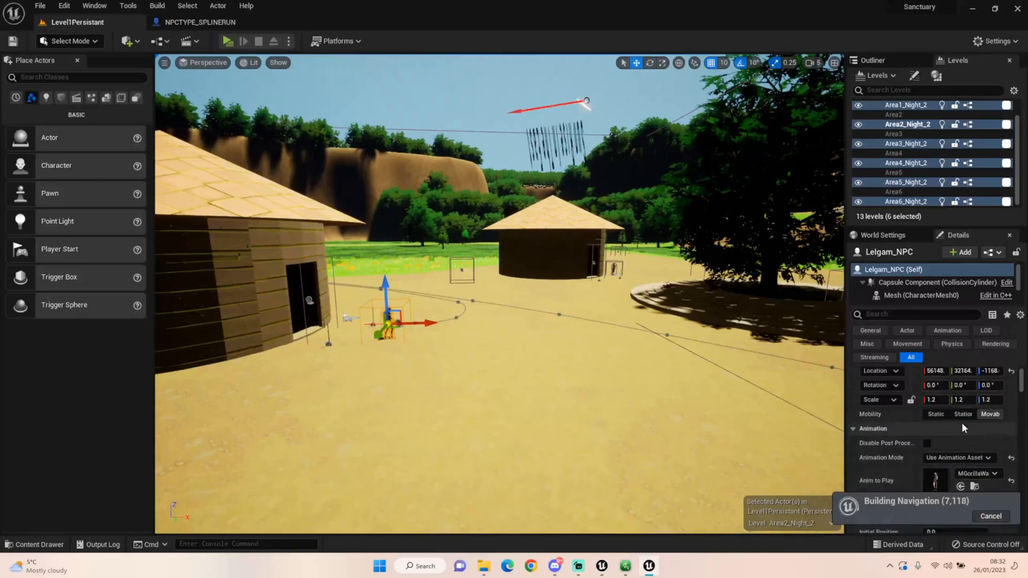
scroll("down", 3)
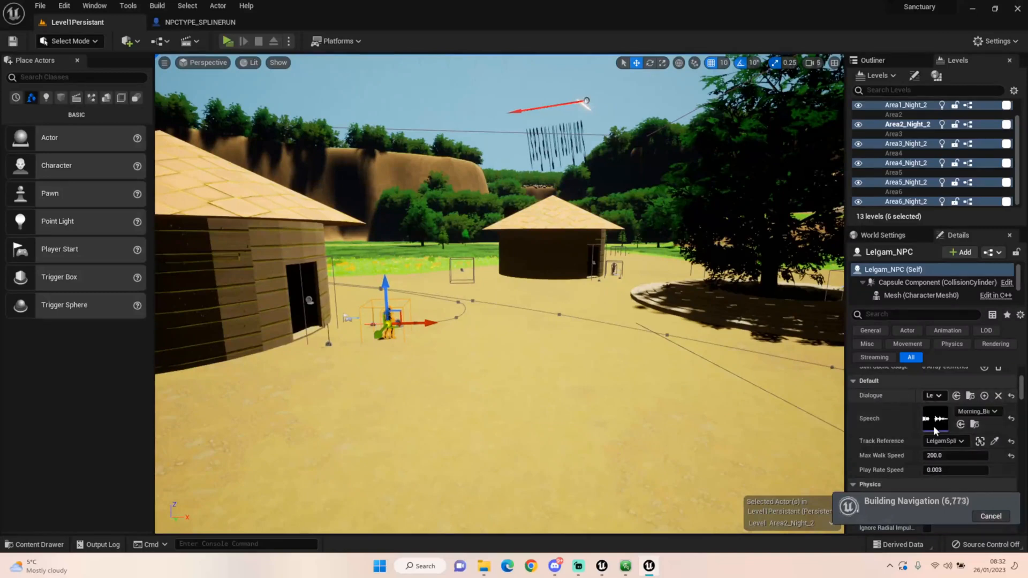
mouse_move(943, 440)
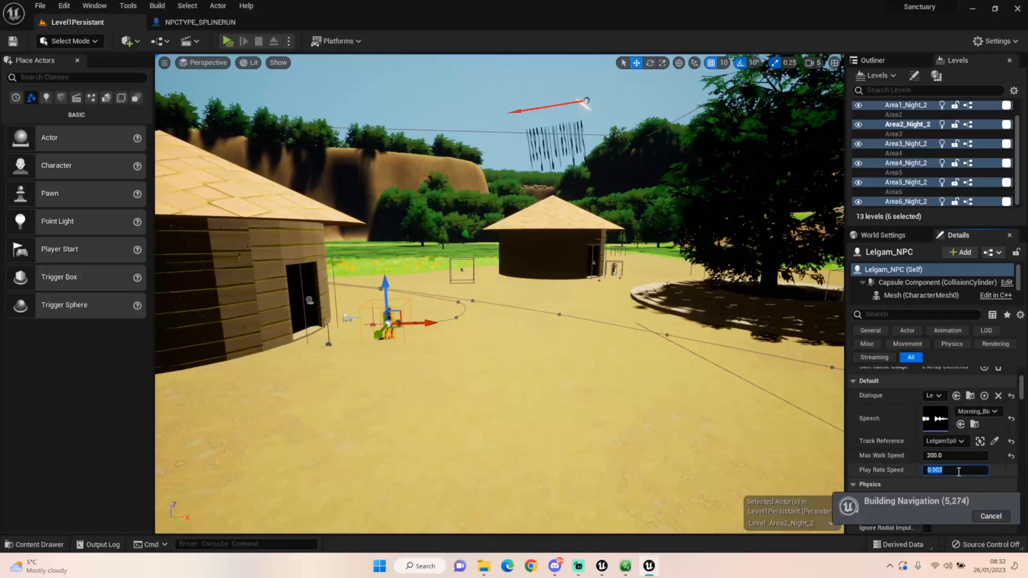
type("0.0")
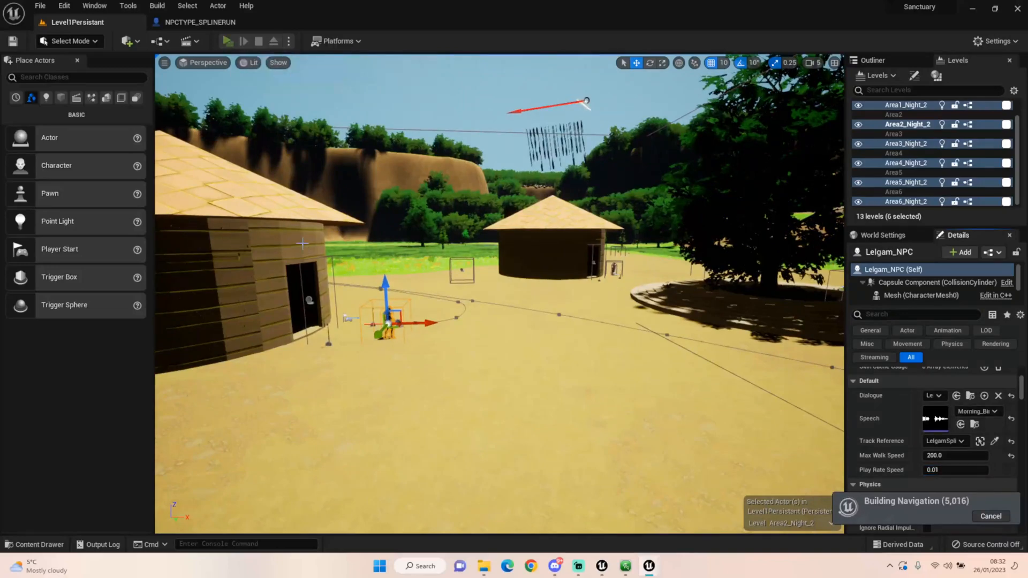
left_click(242, 40)
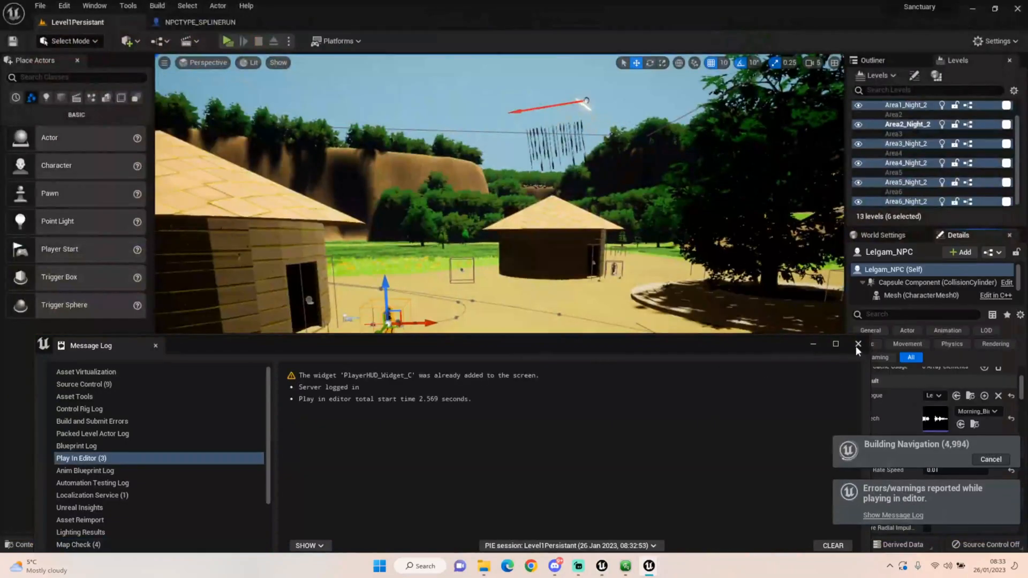
Step: Close the Message Log and retype Lelgam_NPC's Play Rate Speed value
left_click(856, 344)
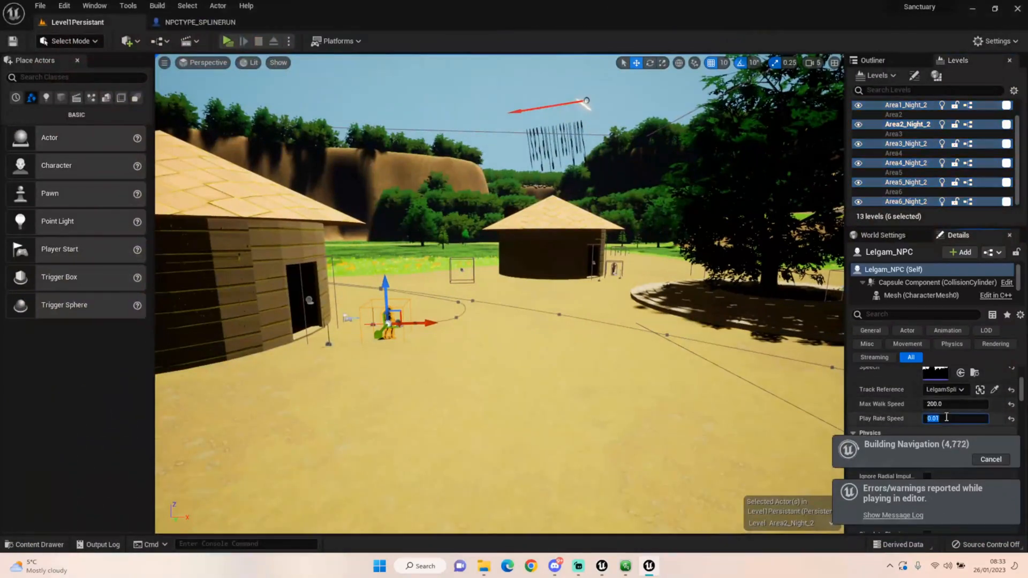
type("0.00")
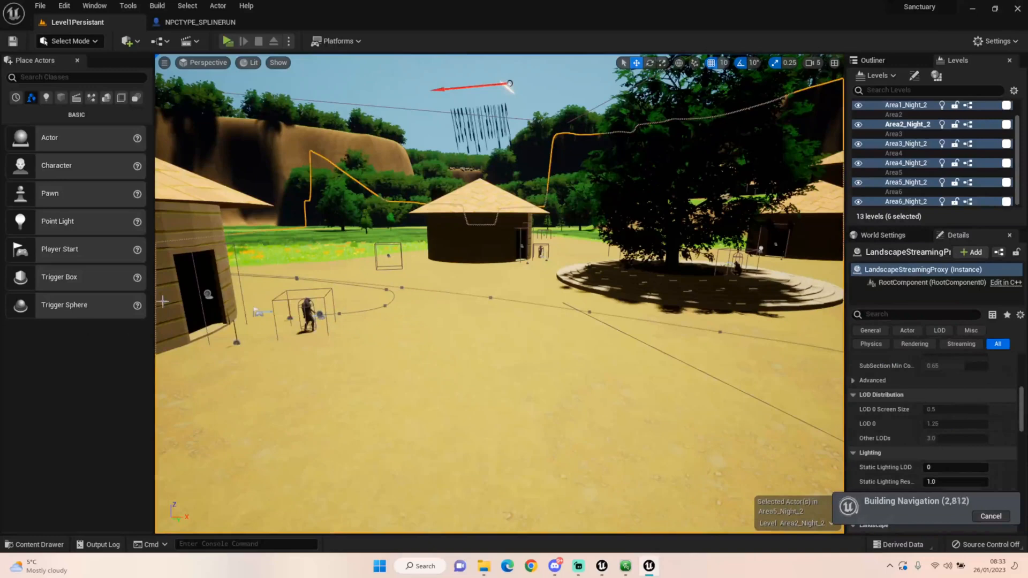
left_click(482, 217)
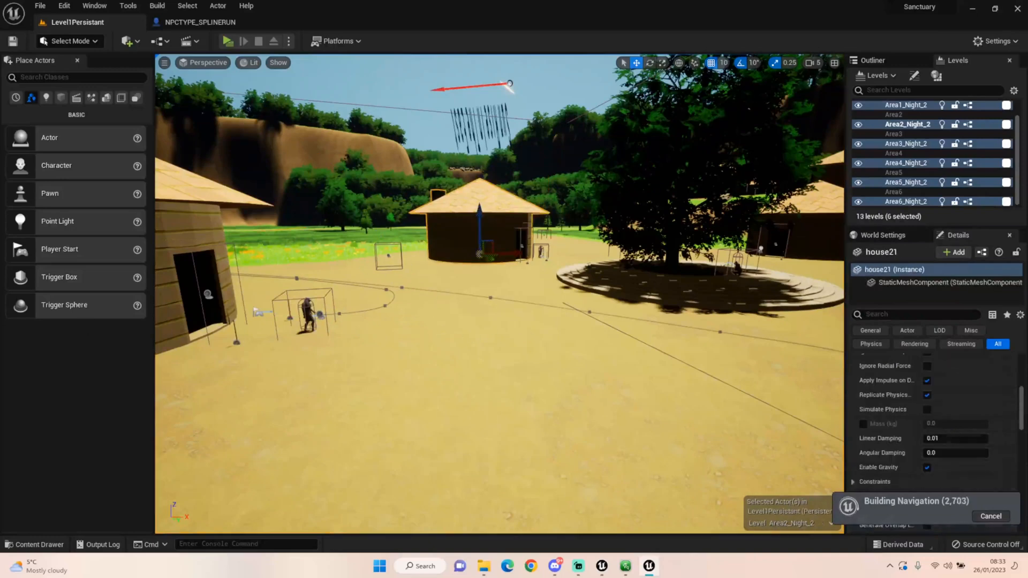